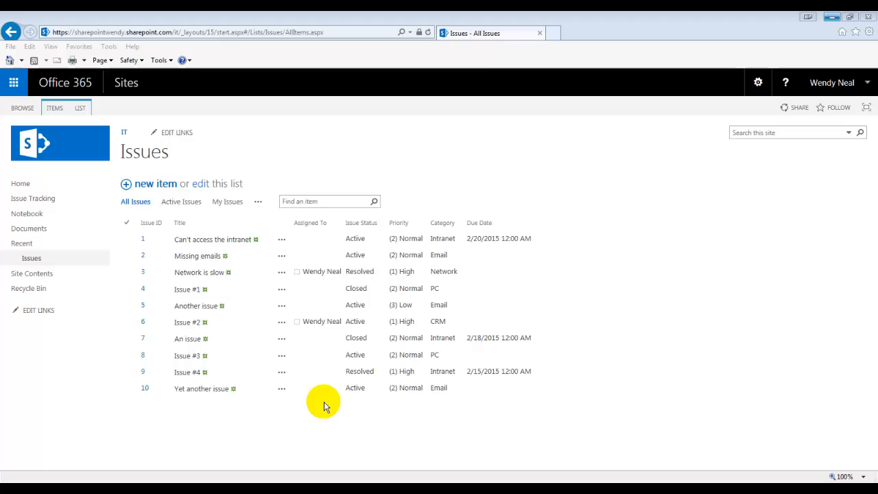
pyautogui.moveTo(28, 288)
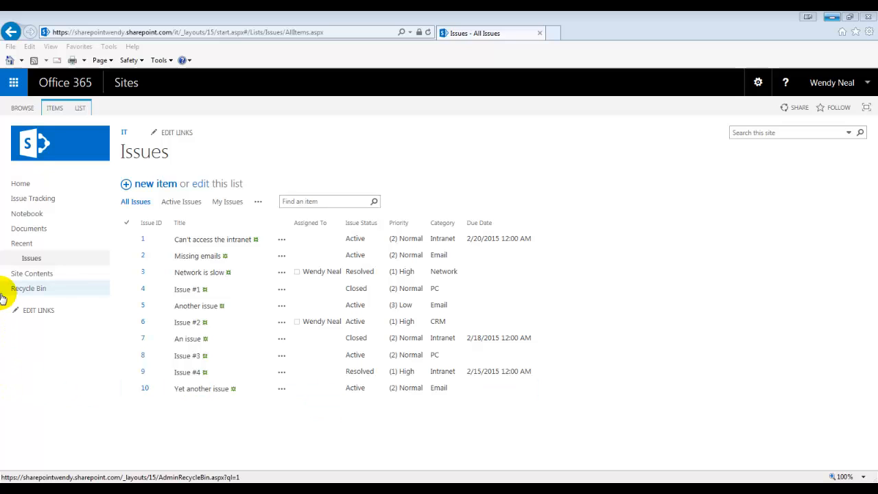
pyautogui.moveTo(31, 273)
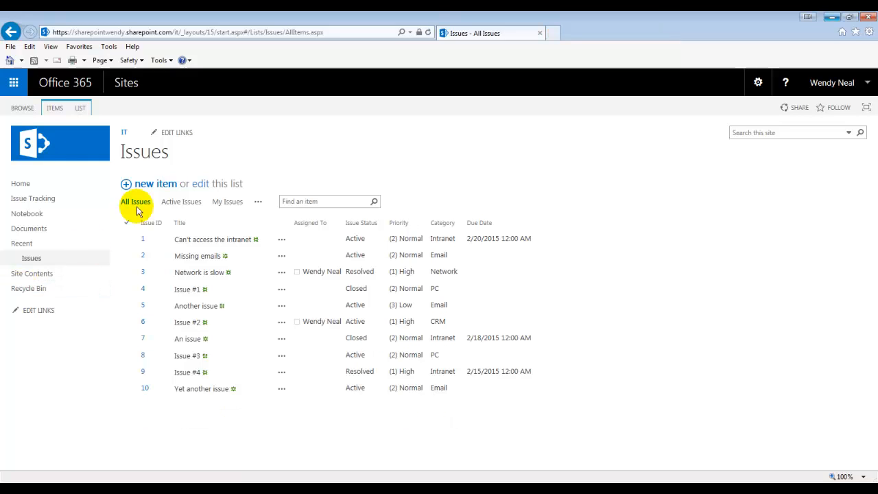
pyautogui.moveTo(145, 185)
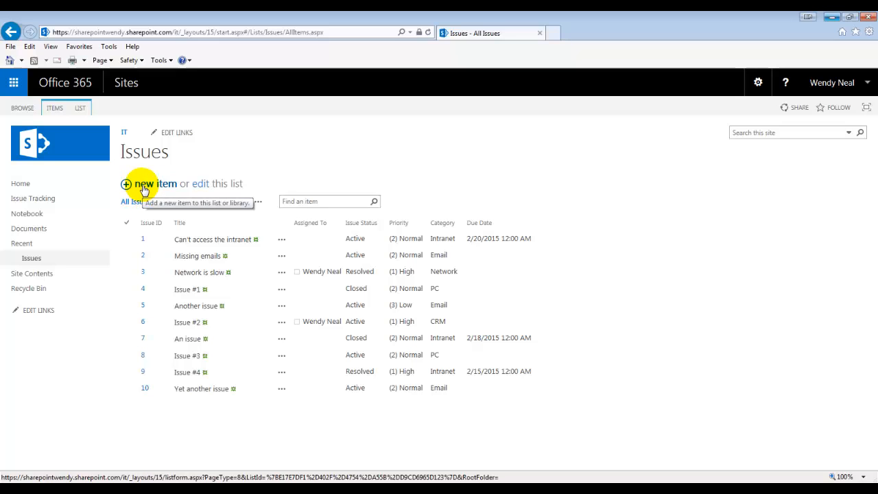
# Step: Start a new issue and title it 'My computer doesn't work'
pyautogui.click(156, 184)
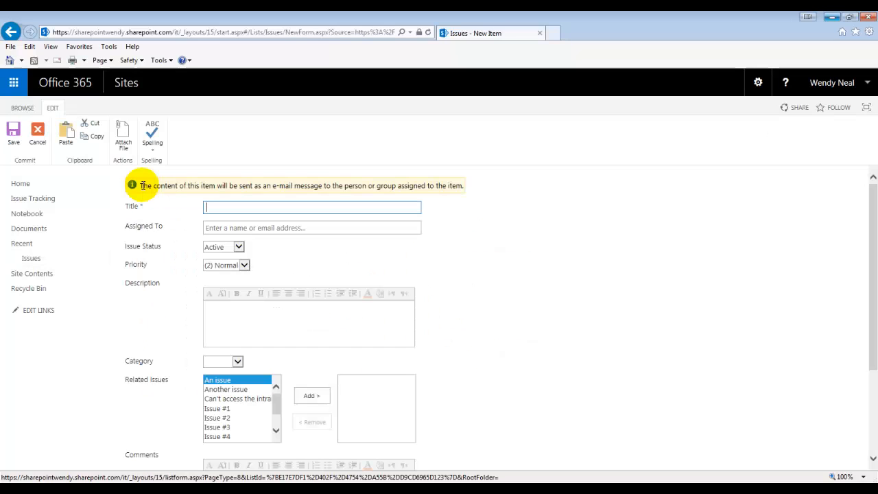
pyautogui.scroll(-3)
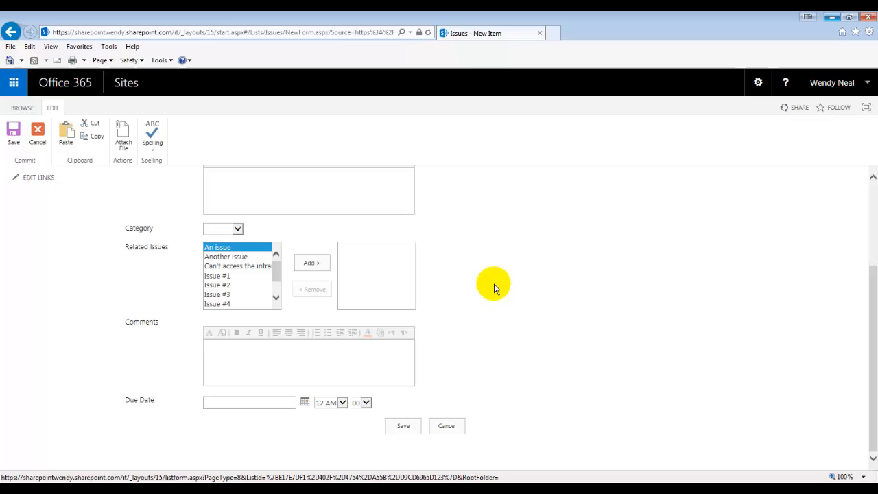
pyautogui.scroll(3)
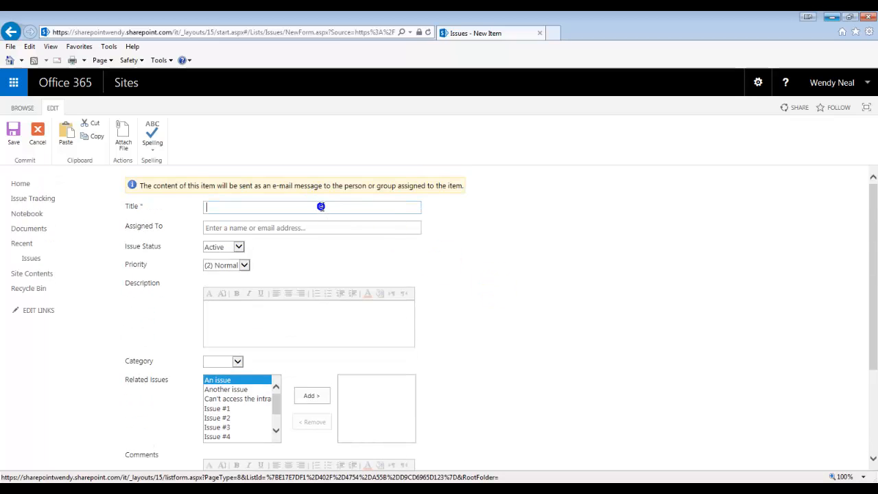
pyautogui.write('My com')
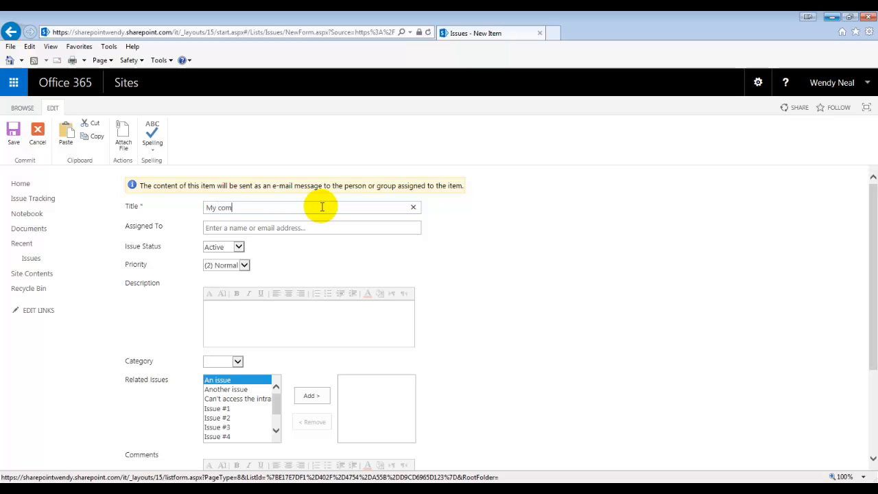
pyautogui.write("puter doesn't work")
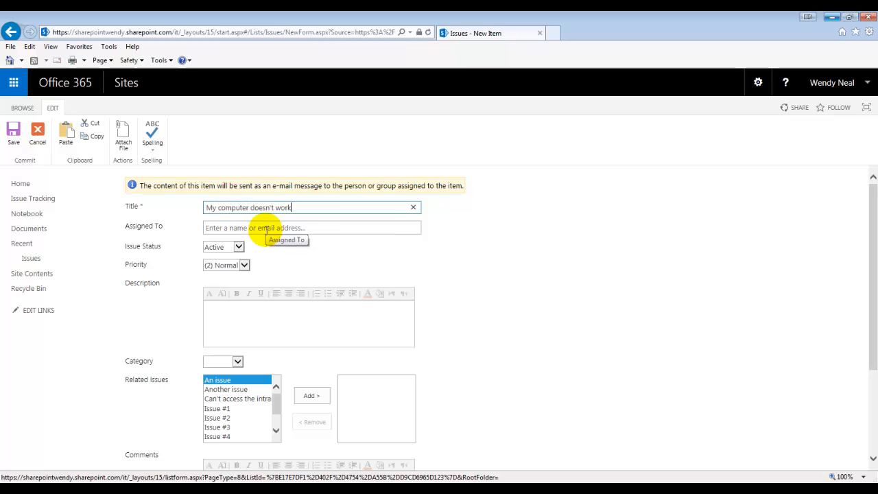
pyautogui.moveTo(265, 227)
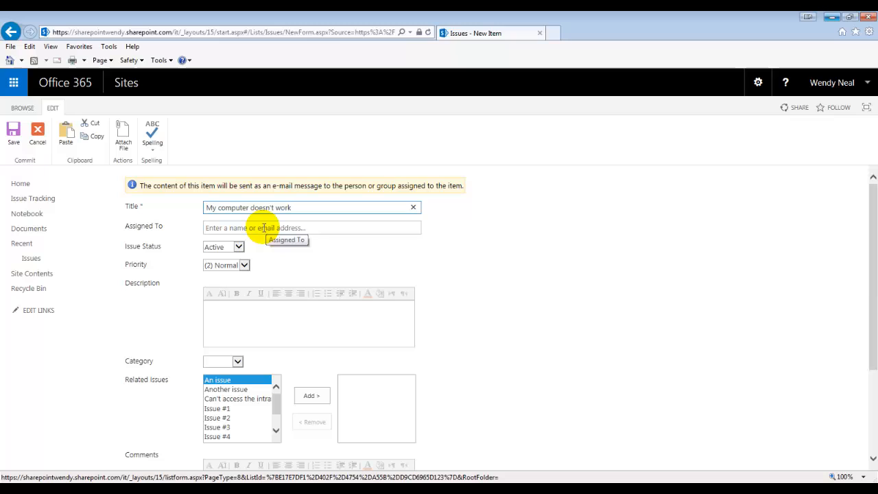
# Step: Keep the status Active, set priority (1) High and enter 'additional details' as the description
pyautogui.click(237, 247)
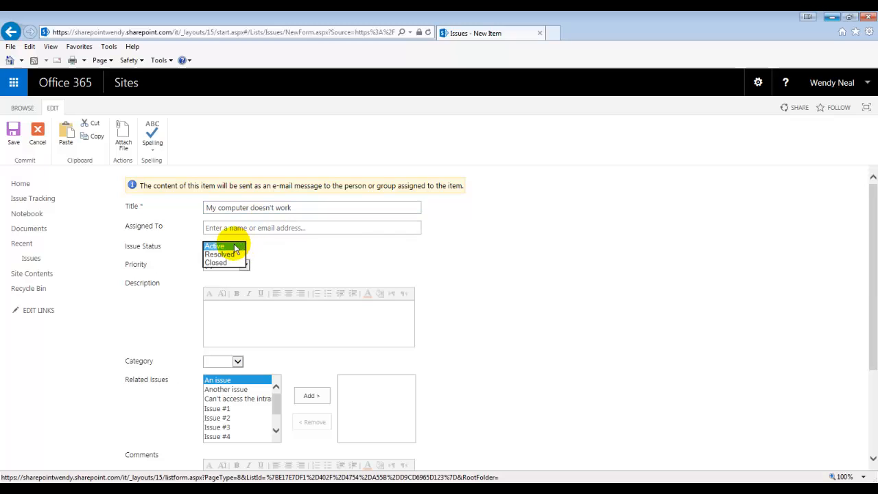
pyautogui.moveTo(233, 249)
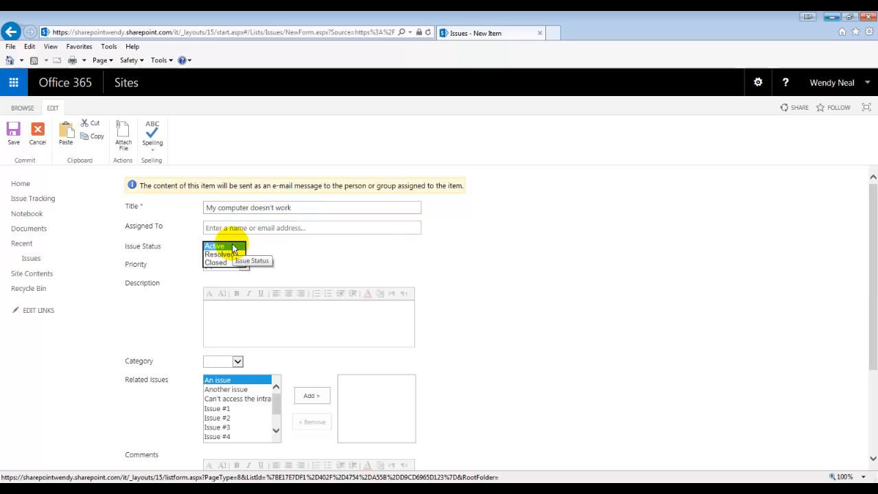
pyautogui.click(214, 246)
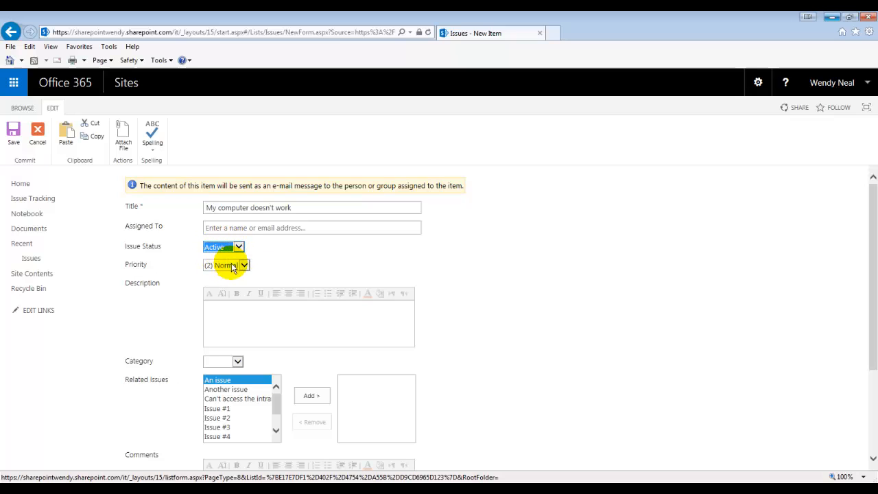
pyautogui.click(244, 265)
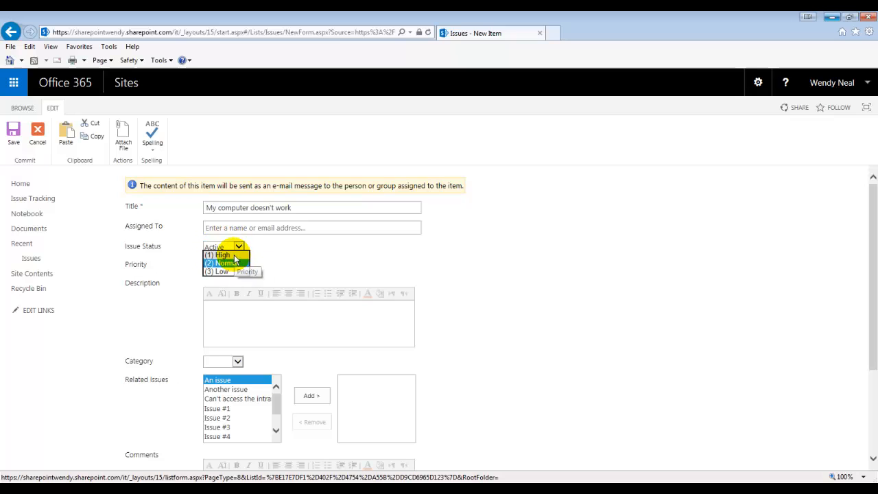
pyautogui.click(218, 254)
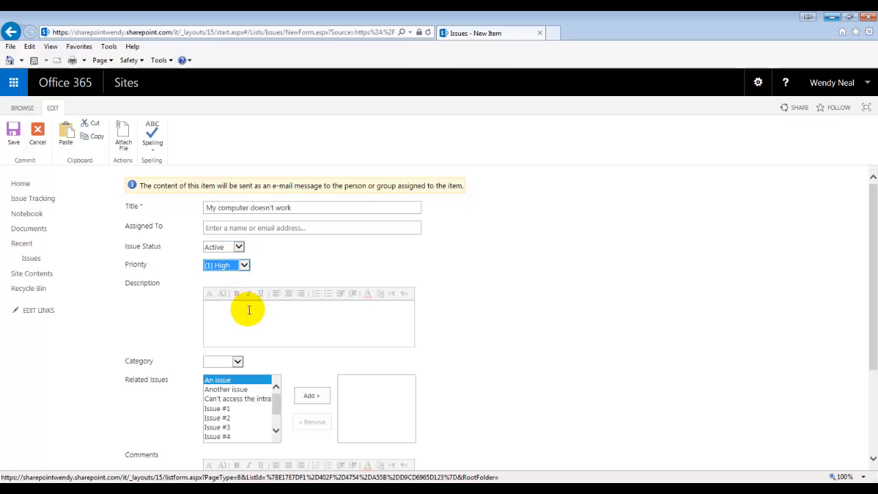
pyautogui.write('addio')
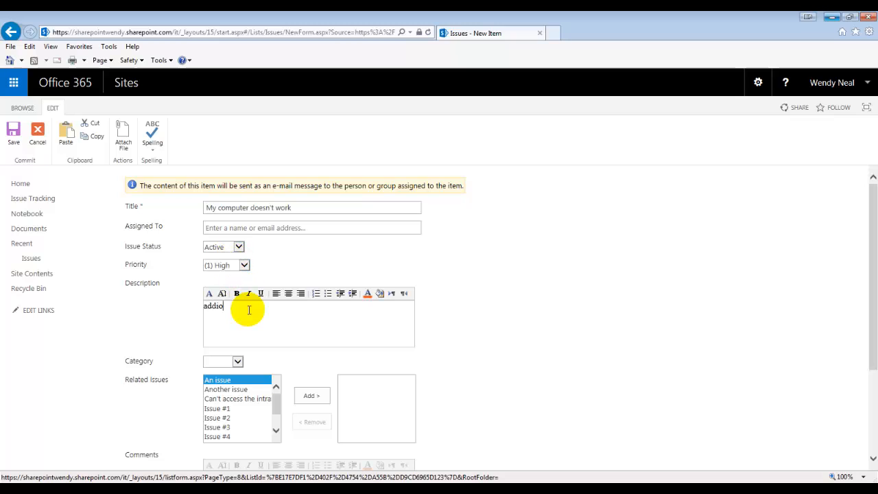
pyautogui.write('additional details')
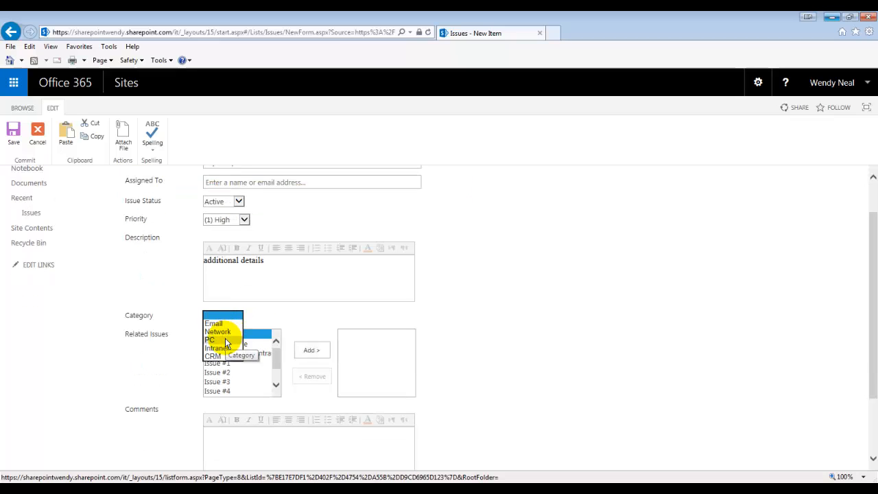
# Step: Set the category to PC, pick 2/19/2015 as the due date and save the issue
pyautogui.click(211, 341)
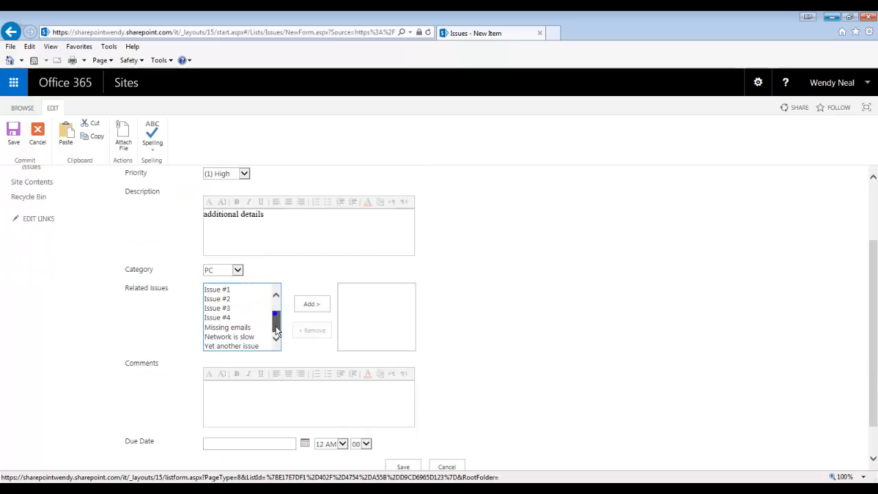
pyautogui.moveTo(244, 446)
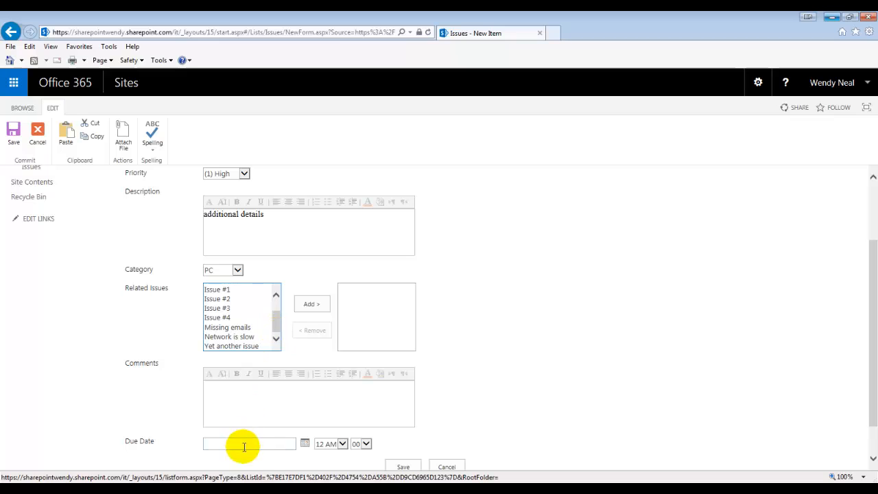
pyautogui.click(305, 443)
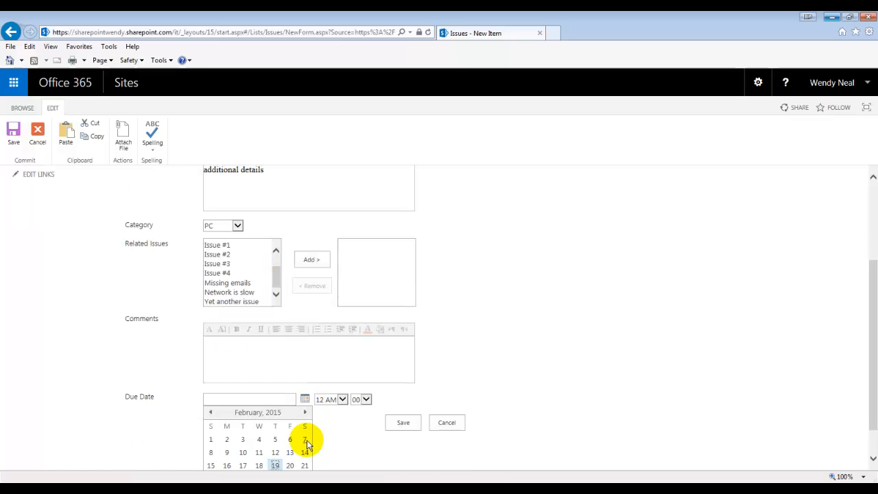
pyautogui.click(275, 466)
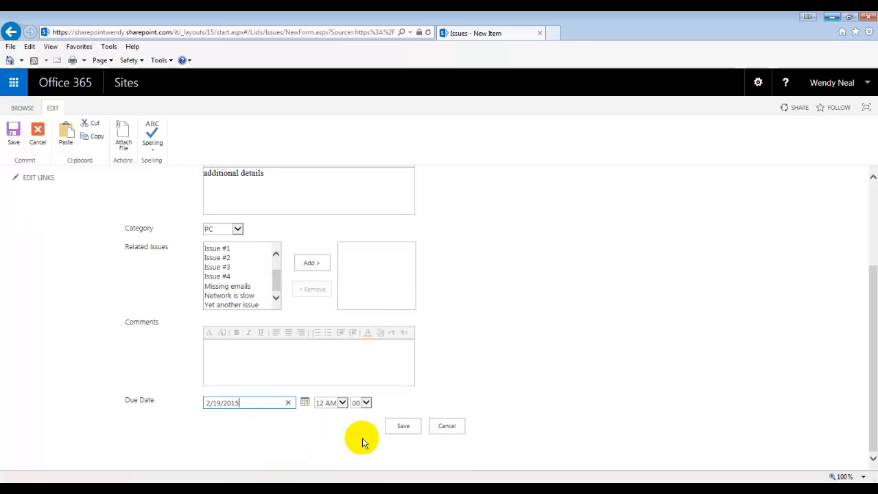
pyautogui.click(403, 425)
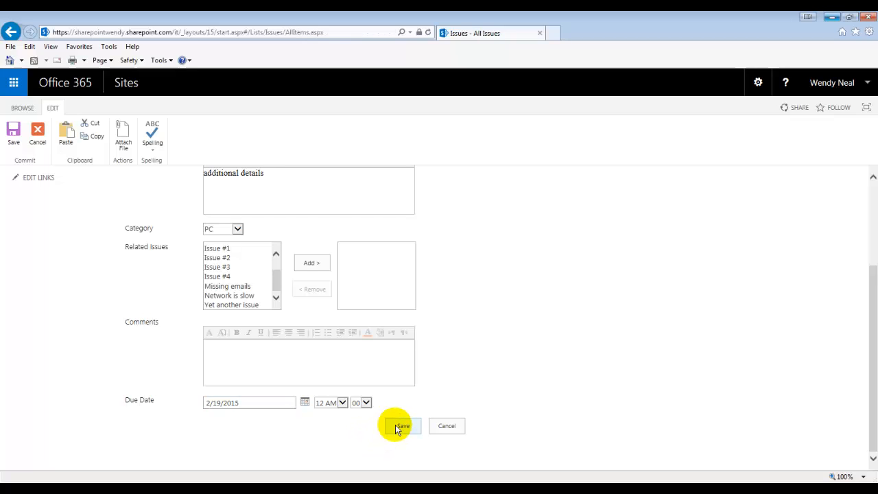
# Step: Save the issue so it appears as item 11 in the Issues list
pyautogui.click(400, 425)
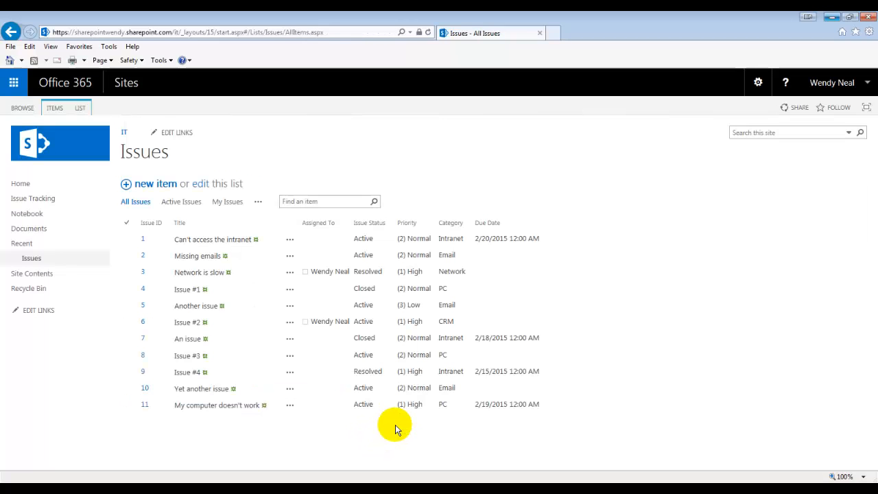
pyautogui.moveTo(365, 450)
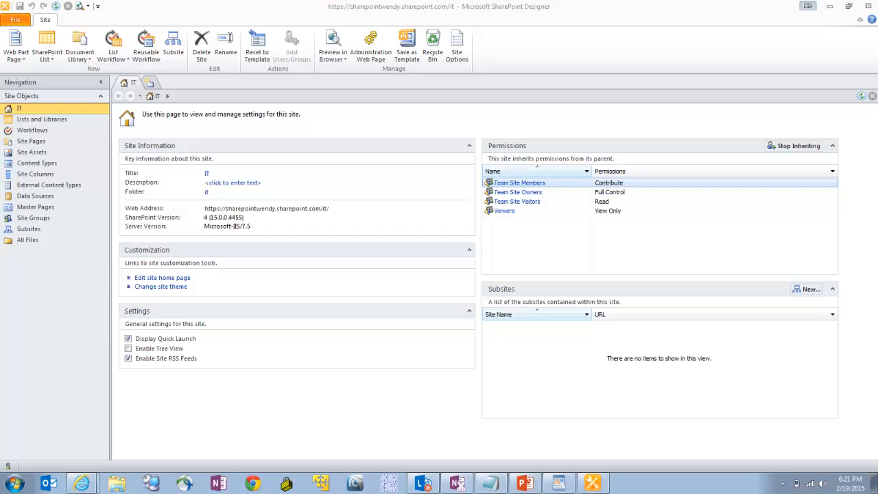
pyautogui.moveTo(387, 406)
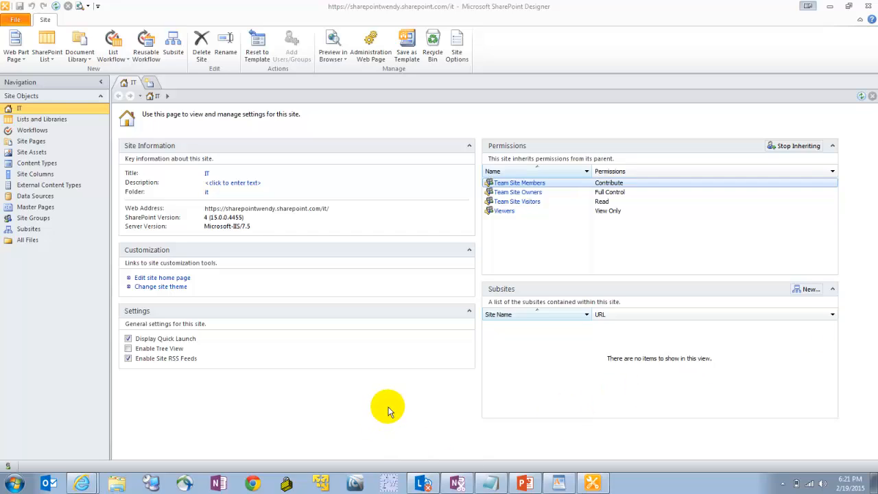
pyautogui.moveTo(126, 170)
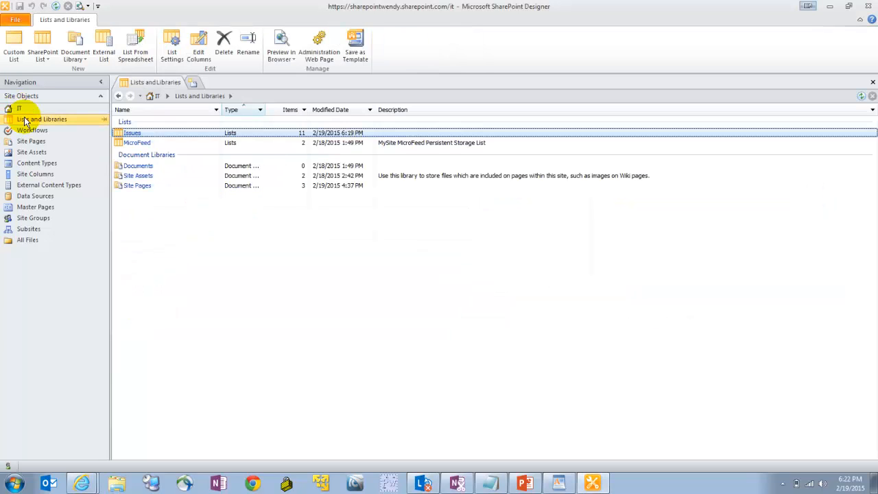
# Step: Show the Issues list settings page with its views and display, edit and new forms
pyautogui.click(41, 118)
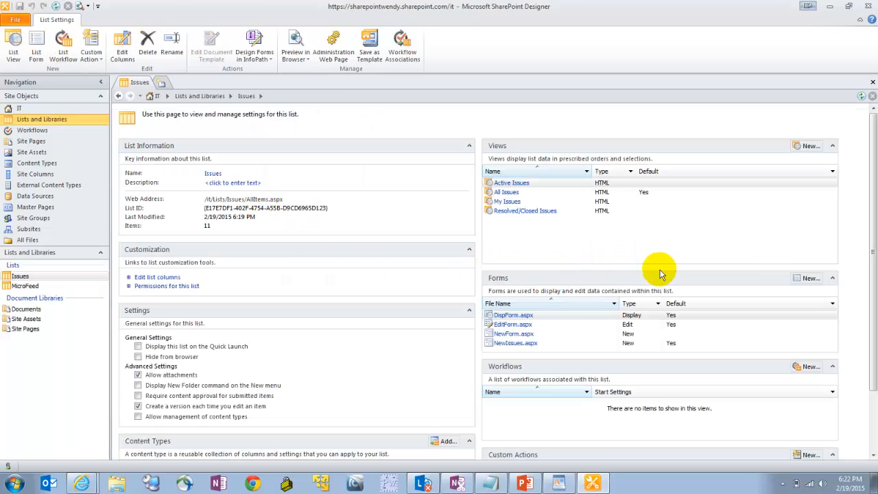
pyautogui.moveTo(645, 288)
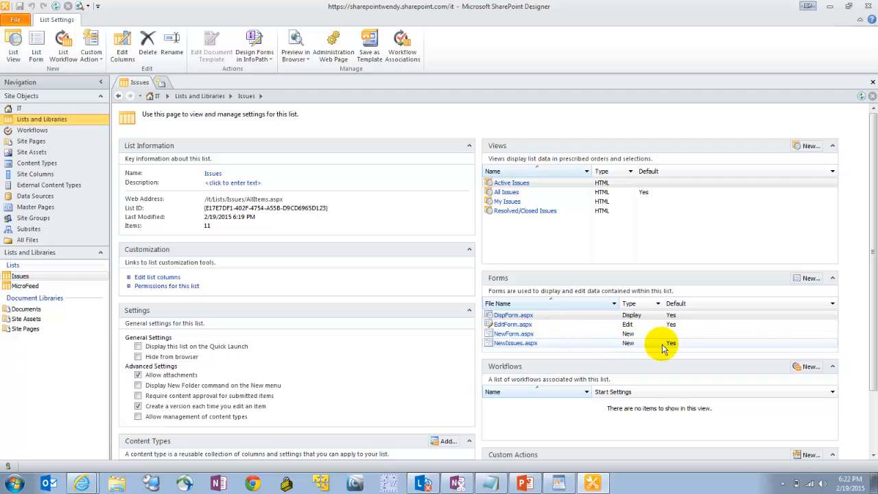
pyautogui.moveTo(562, 346)
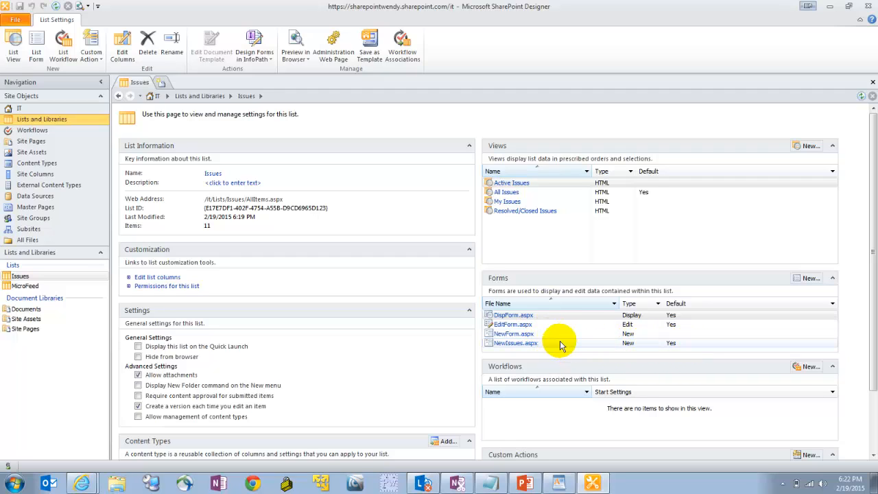
pyautogui.moveTo(803, 280)
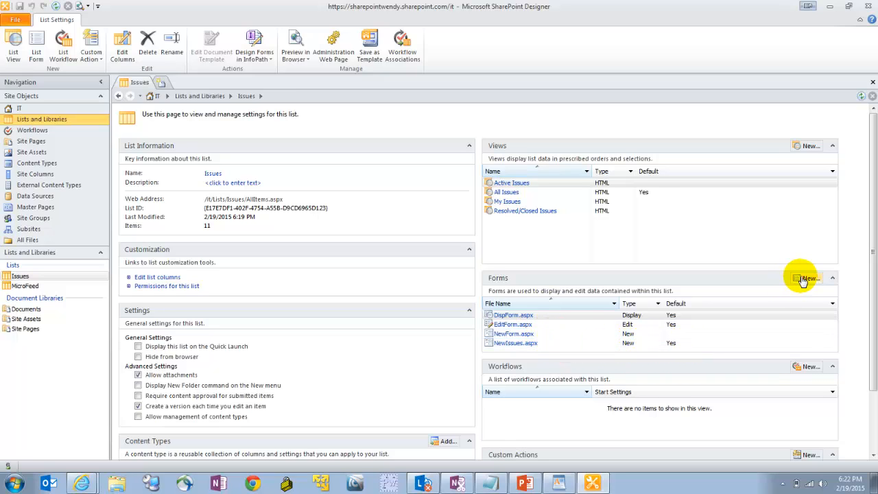
pyautogui.moveTo(788, 283)
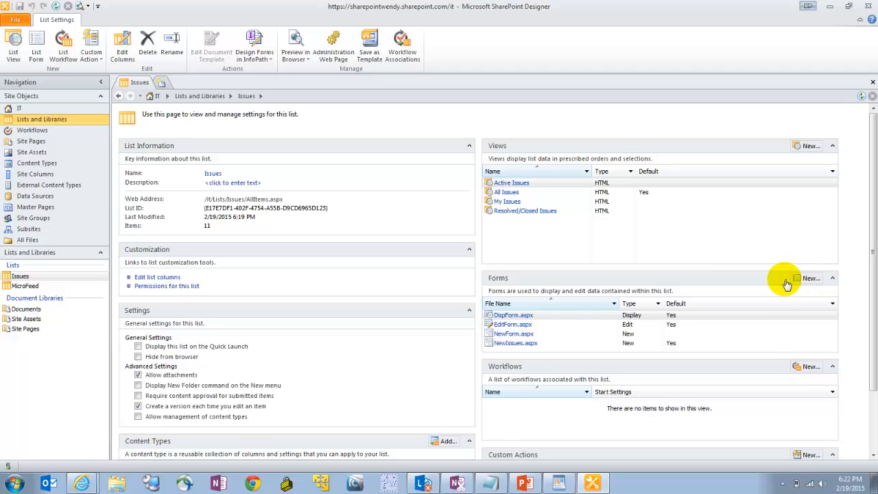
# Step: Create a list form named New of type New item form for the Issues list
pyautogui.click(810, 277)
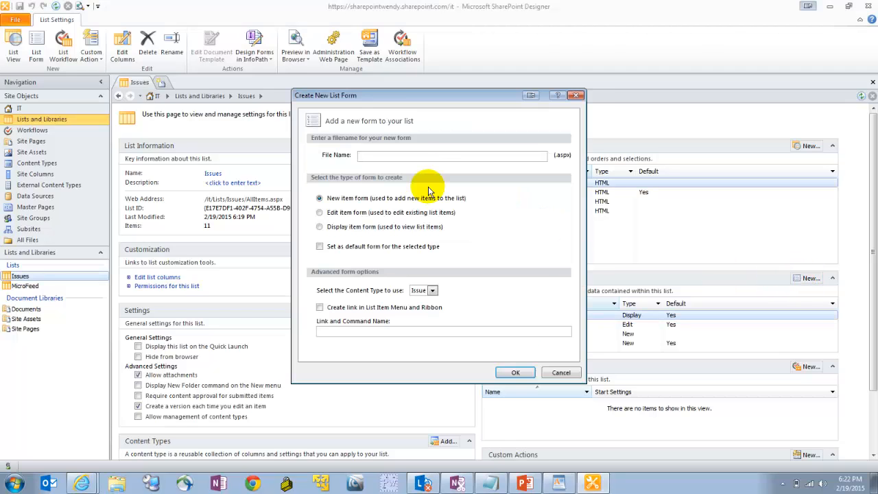
pyautogui.write('New')
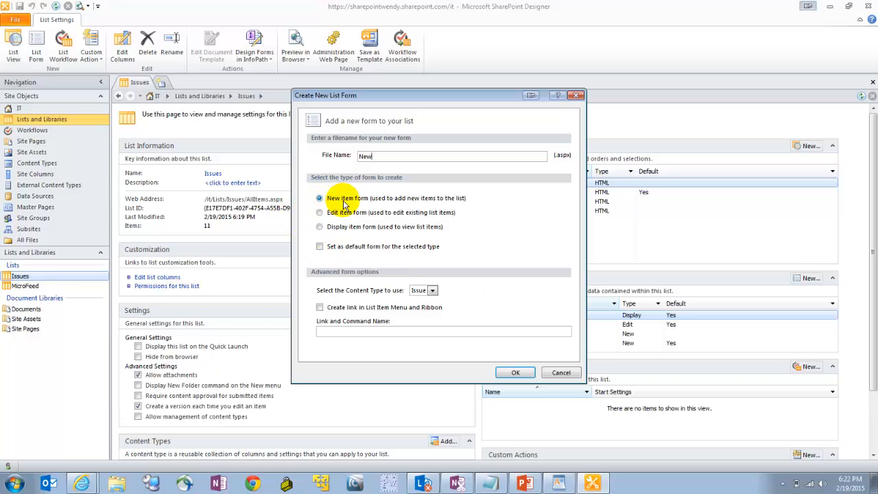
pyautogui.moveTo(375, 200)
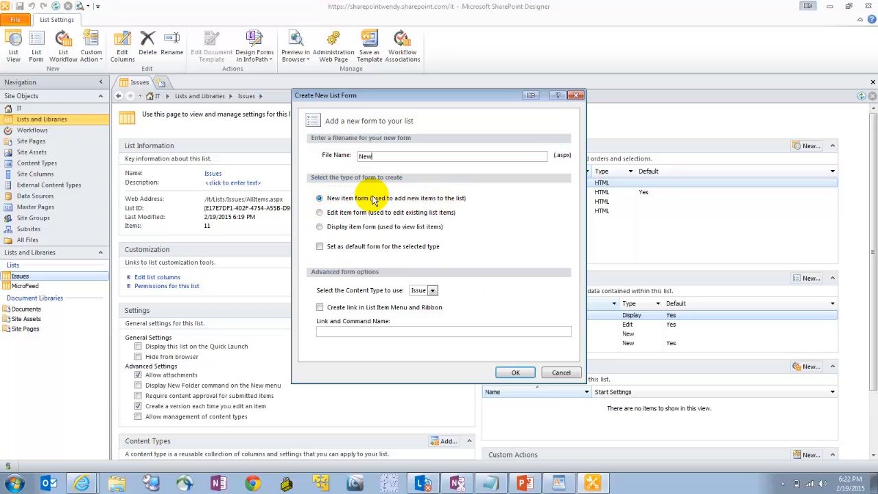
pyautogui.moveTo(381, 197)
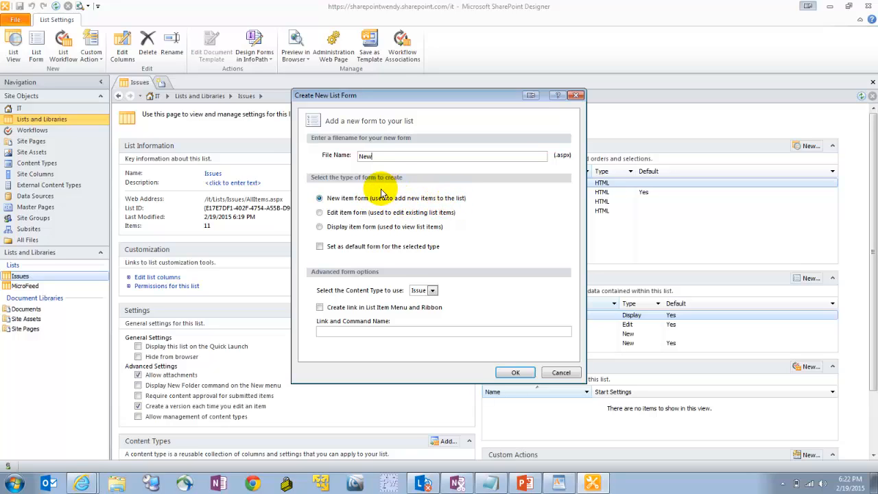
pyautogui.click(516, 372)
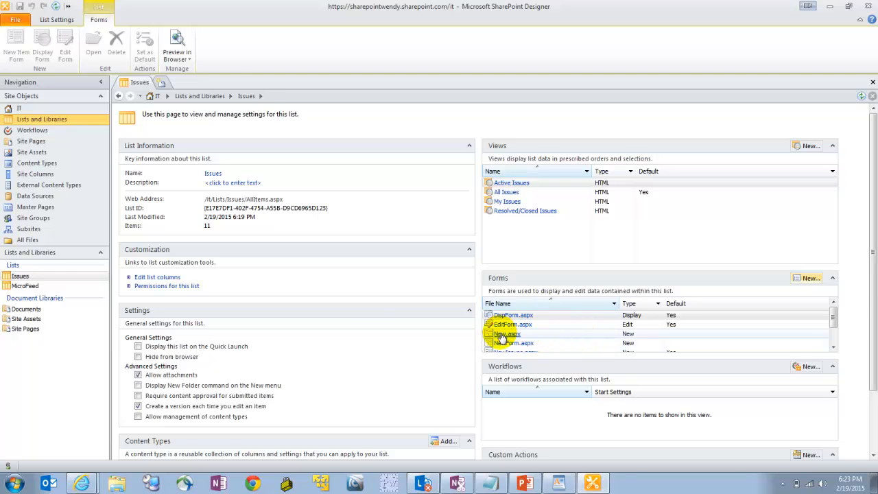
# Step: Open New.aspx in Advanced Mode and locate the field rows in its markup
pyautogui.doubleClick(506, 335)
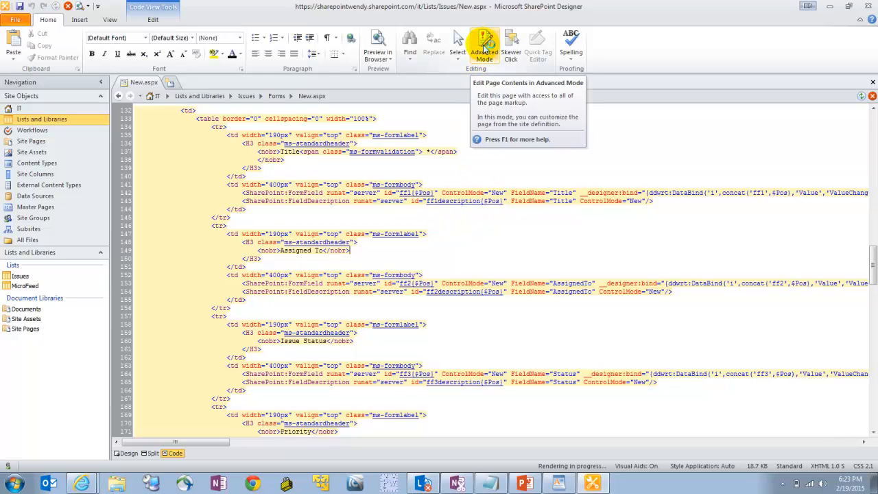
pyautogui.click(485, 45)
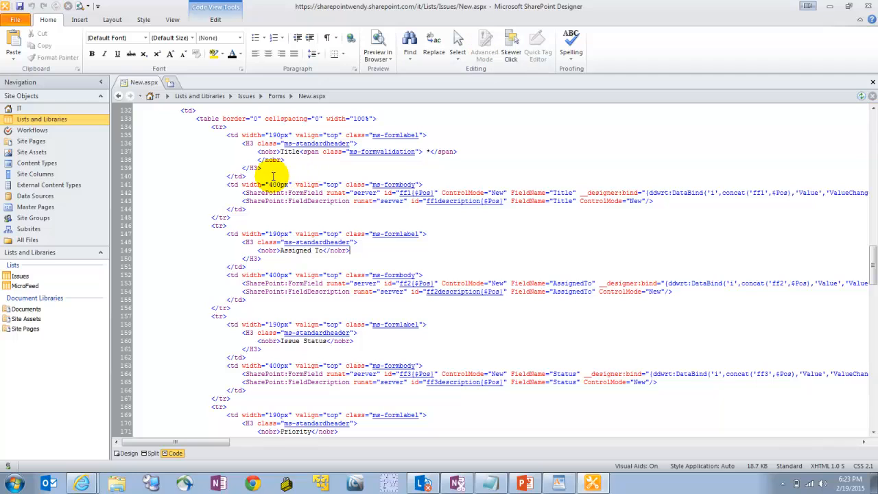
pyautogui.scroll(3)
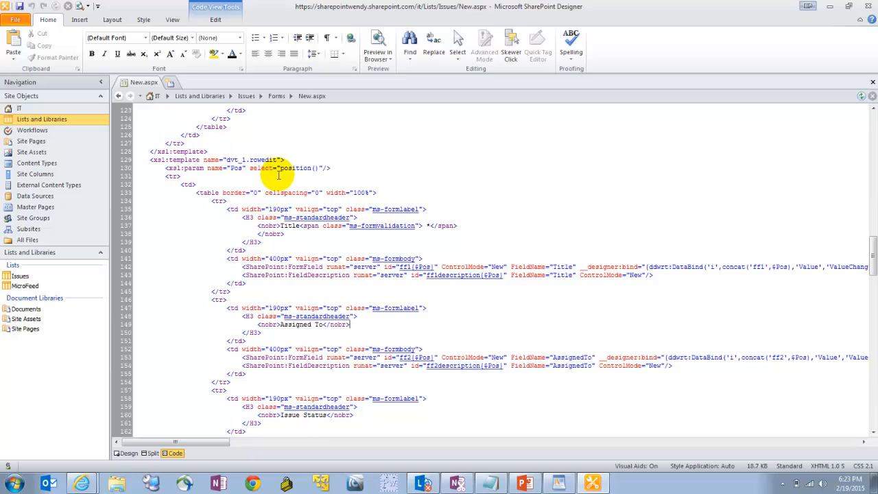
pyautogui.scroll(-3)
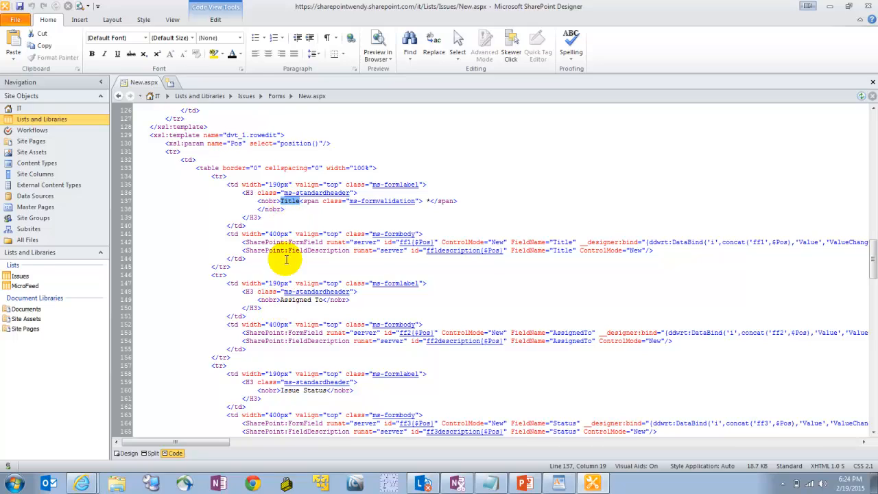
pyautogui.click(283, 300)
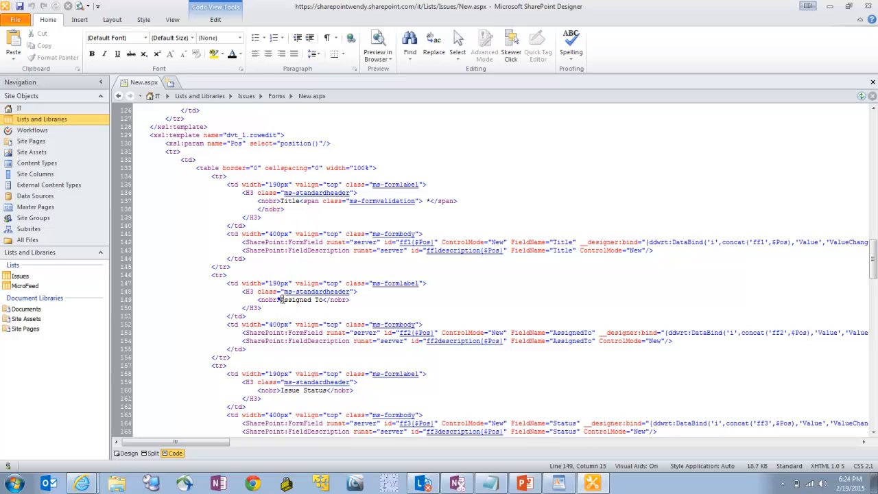
pyautogui.doubleClick(291, 390)
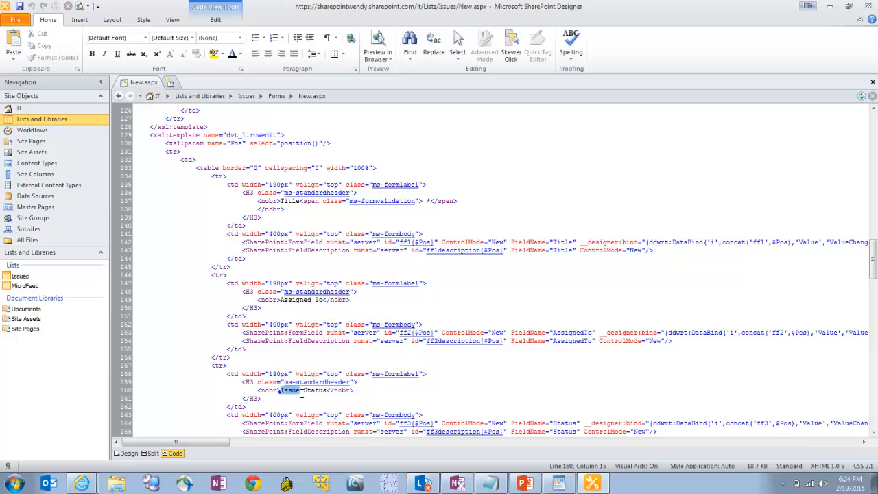
pyautogui.scroll(-3)
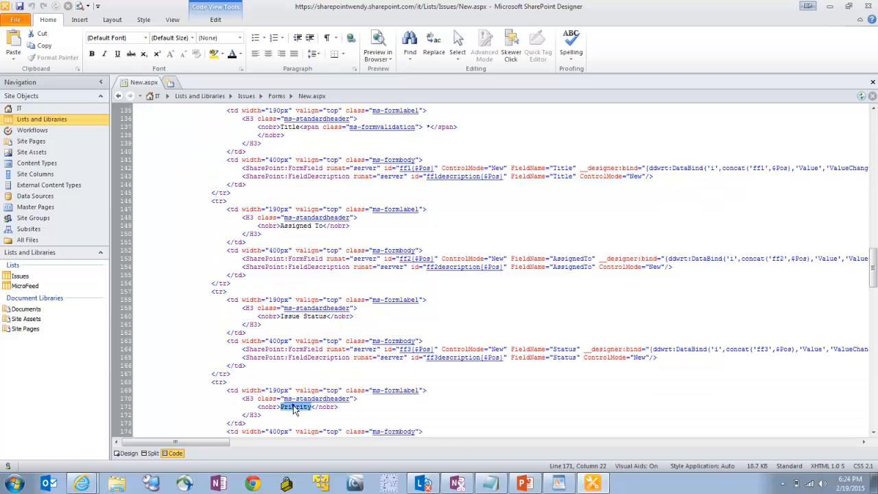
pyautogui.scroll(3)
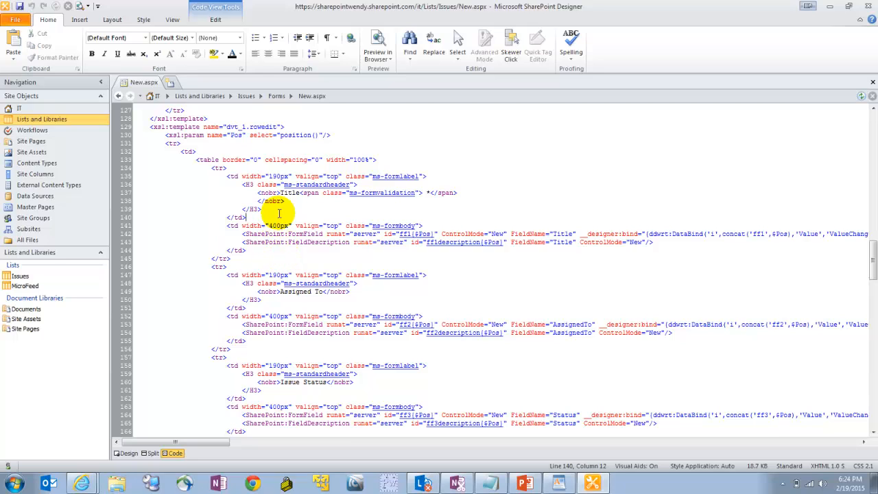
pyautogui.click(283, 193)
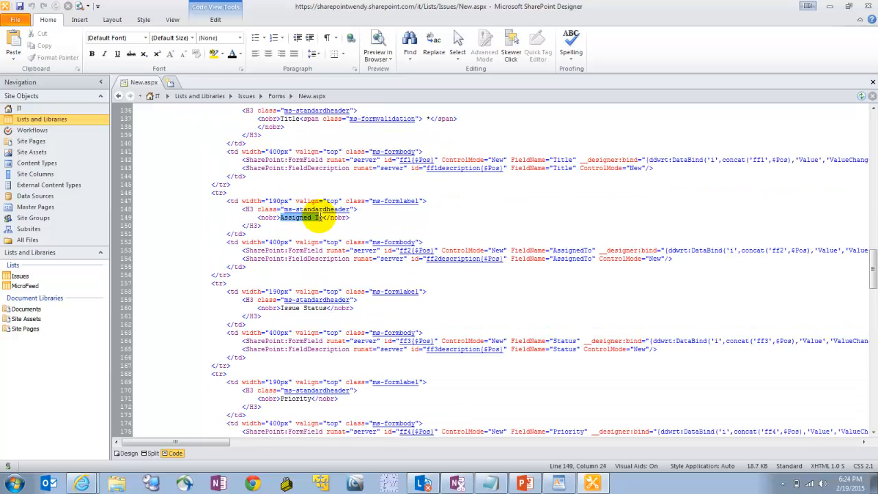
# Step: Delete the Assigned To, Issue Status, Priority and Related Issues rows from the form markup
pyautogui.click(218, 200)
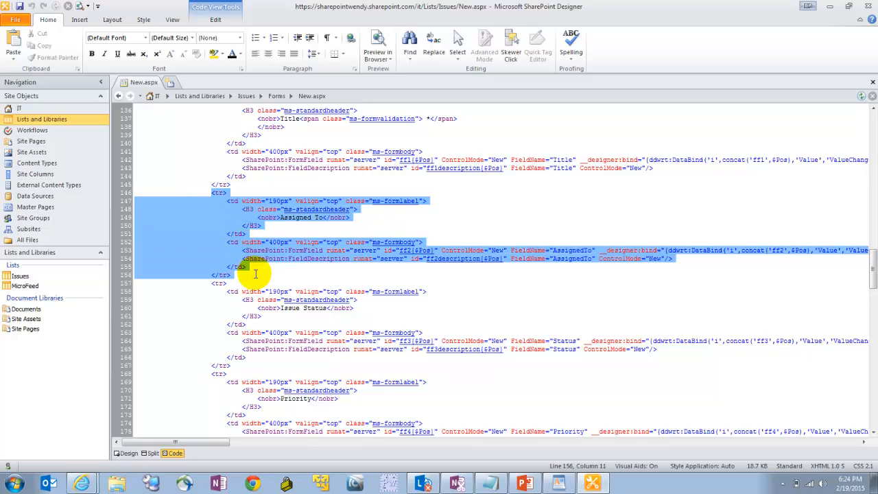
pyautogui.moveTo(209, 221)
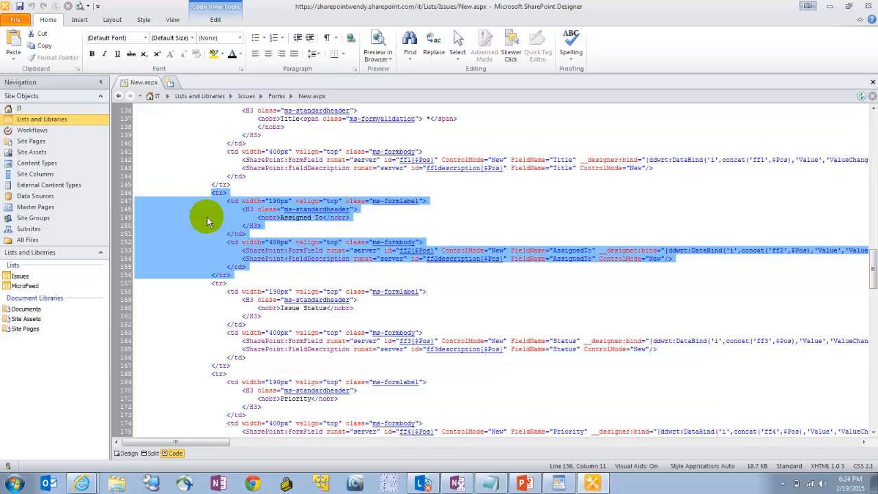
pyautogui.click(233, 192)
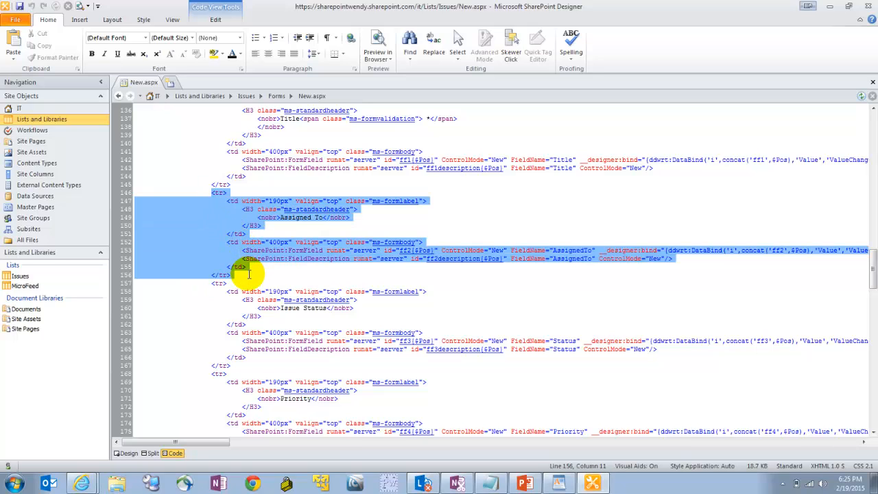
pyautogui.press('Delete')
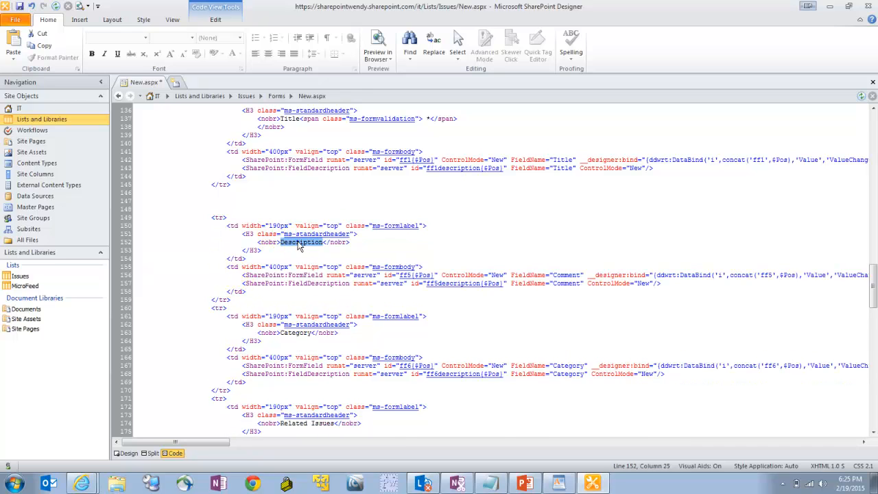
pyautogui.click(295, 209)
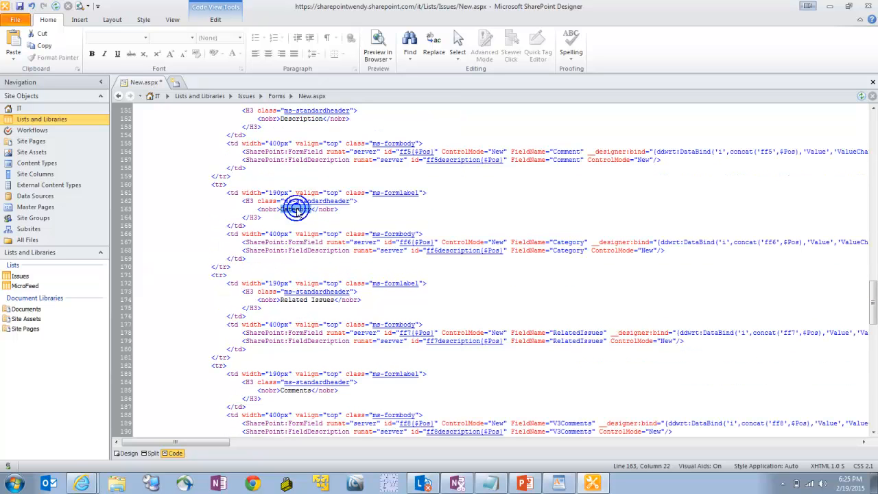
pyautogui.scroll(-3)
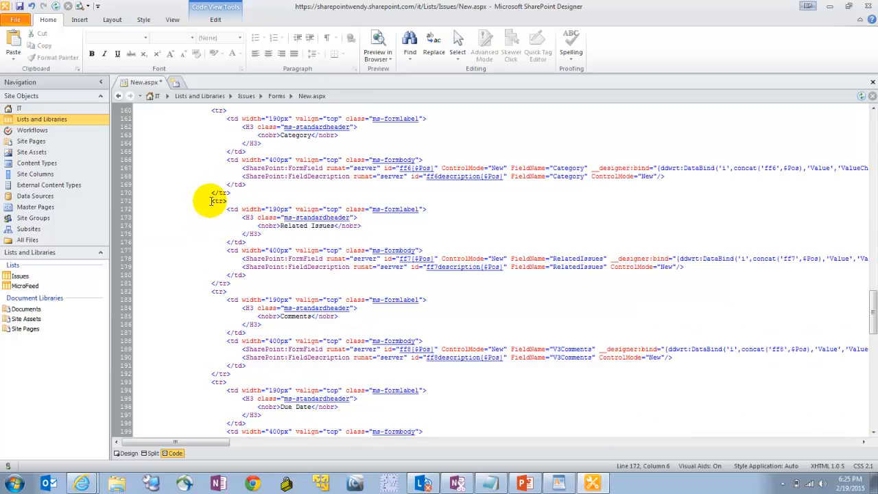
pyautogui.scroll(-3)
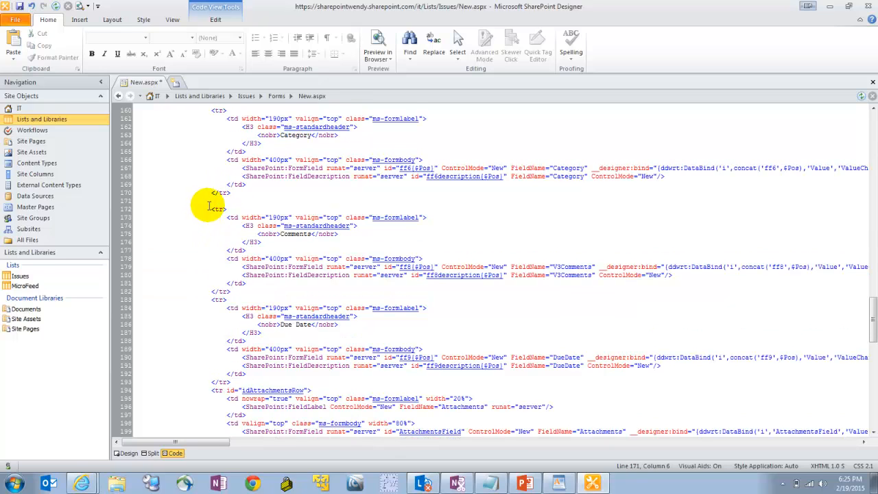
# Step: Remove the Comments and Due Date rows and bring up the save options for the file
pyautogui.moveTo(209, 208); pyautogui.dragTo(260, 288)
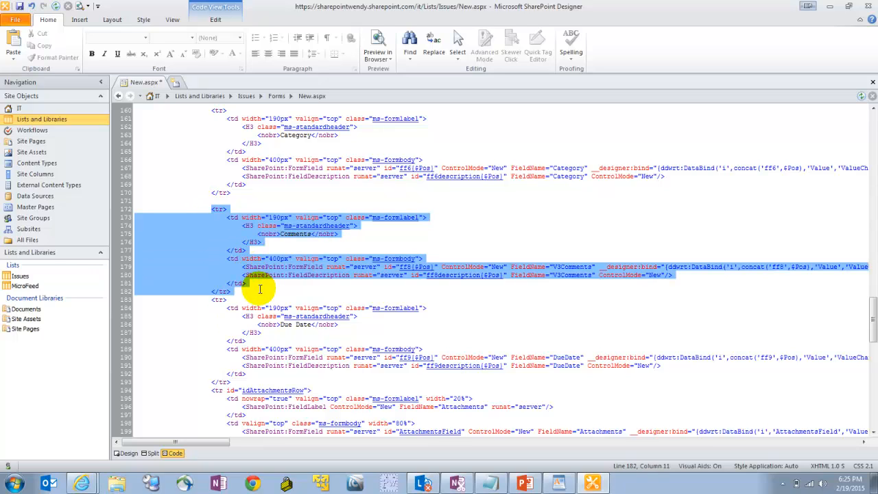
pyautogui.moveTo(173, 231)
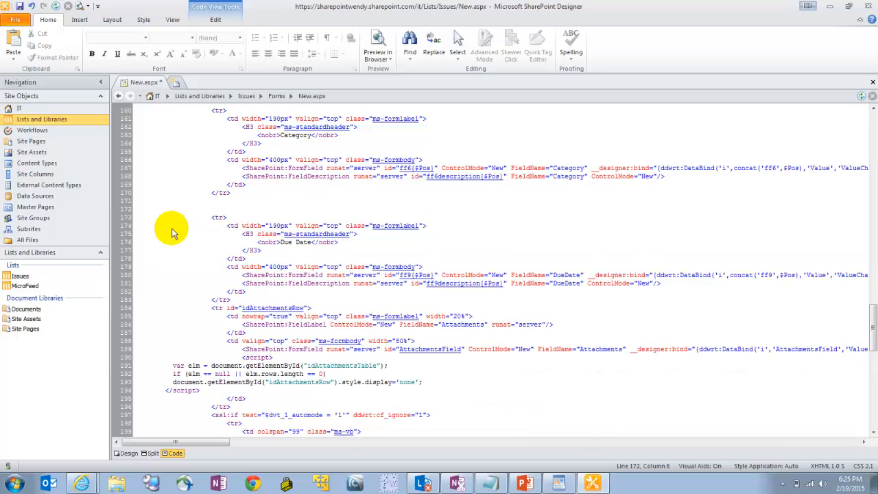
pyautogui.moveTo(172, 225); pyautogui.dragTo(245, 291)
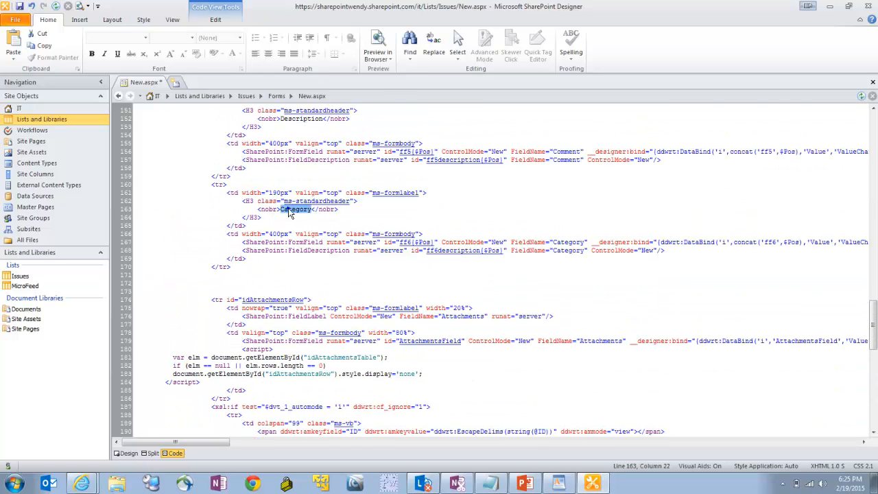
pyautogui.scroll(3)
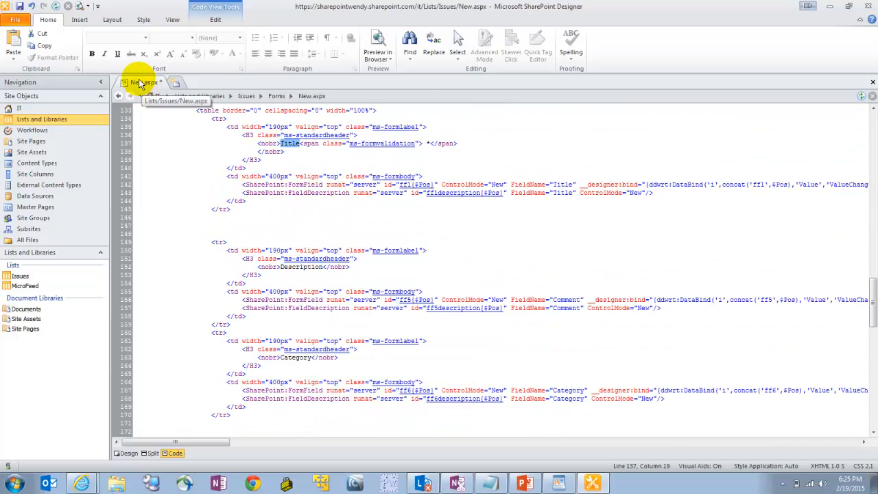
pyautogui.rightClick(140, 82)
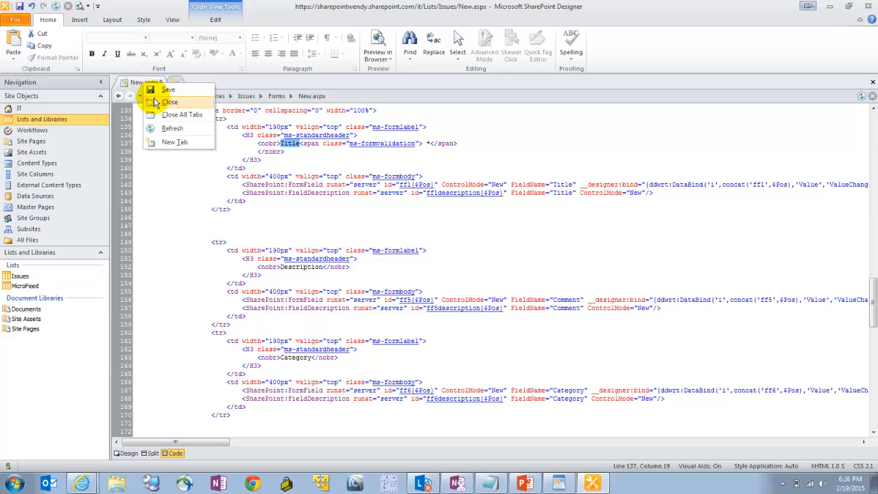
# Step: Save New.aspx and check the new-item form shows only Title, Description, Category and Attachments
pyautogui.click(171, 102)
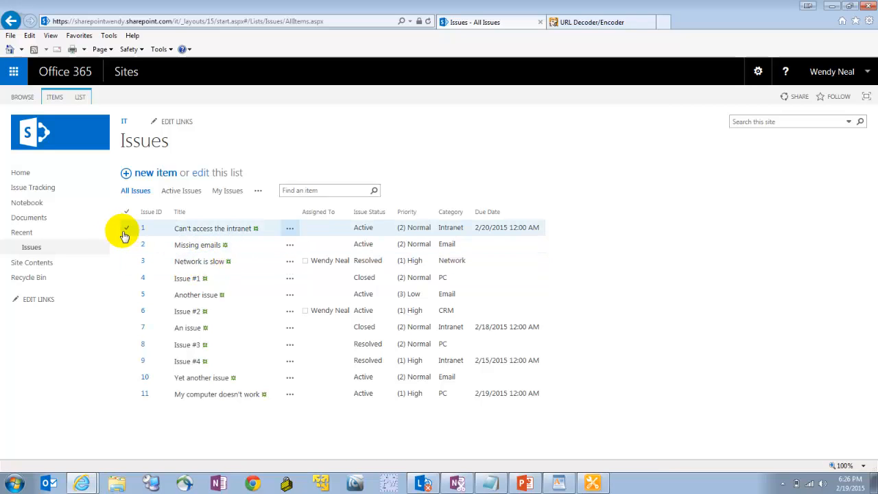
pyautogui.moveTo(154, 173)
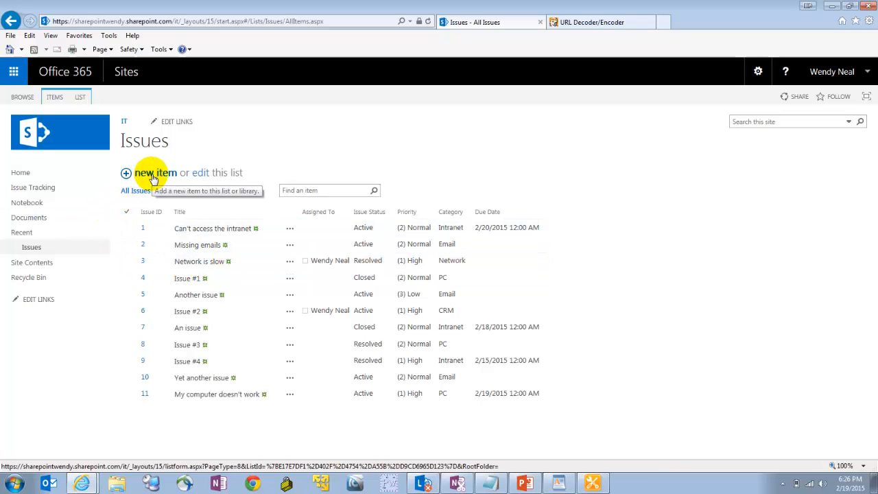
pyautogui.click(156, 173)
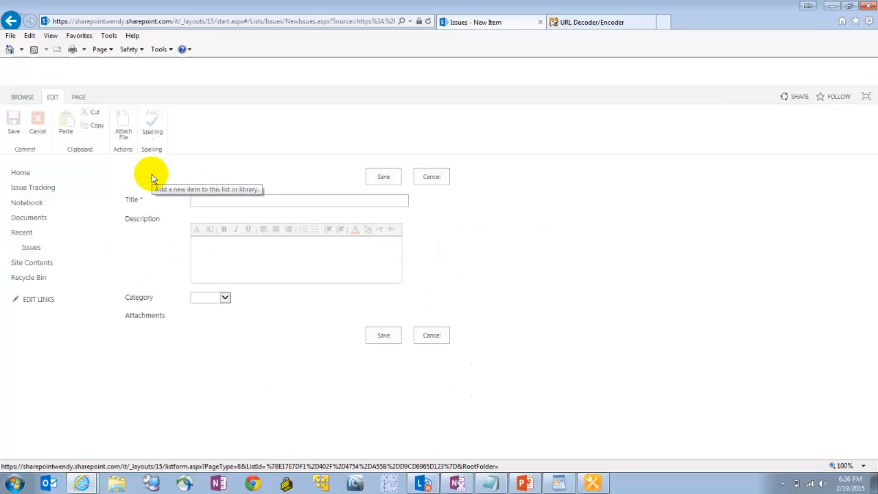
pyautogui.click(300, 200)
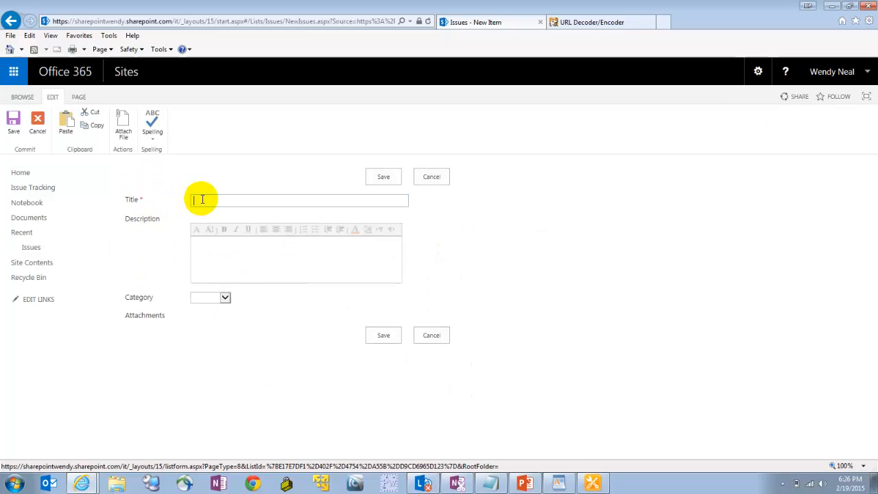
pyautogui.click(225, 296)
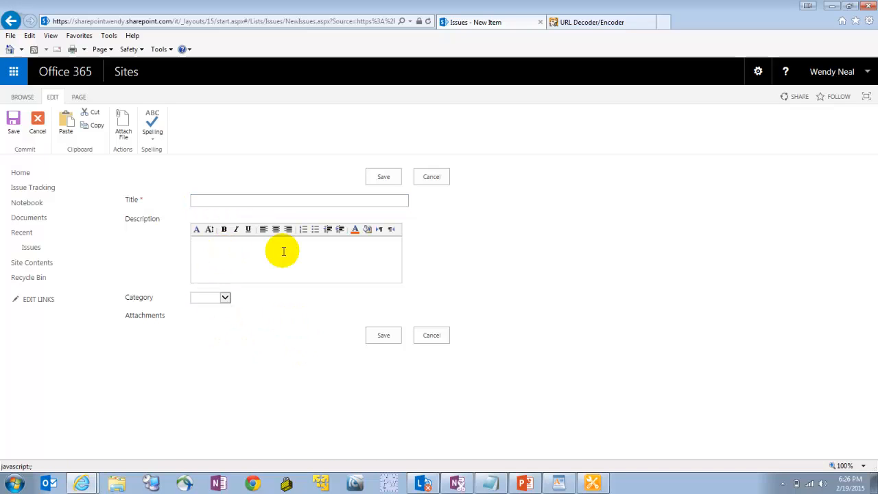
pyautogui.click(283, 258)
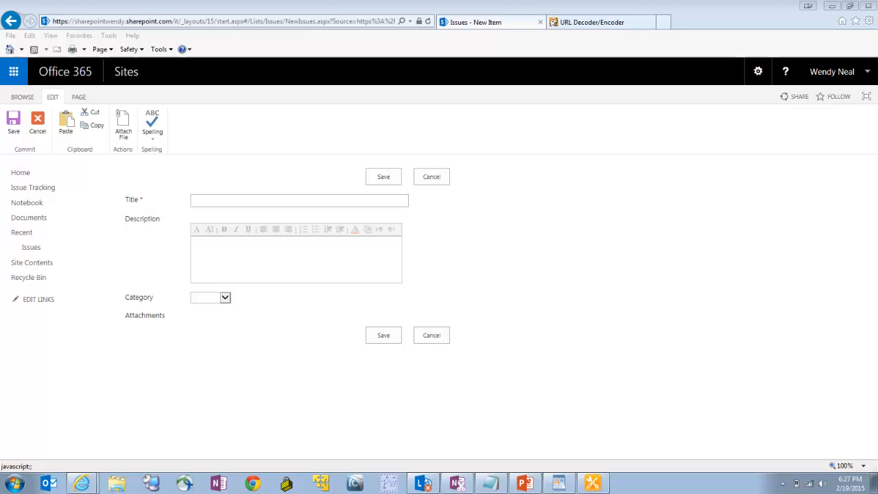
pyautogui.moveTo(527, 310)
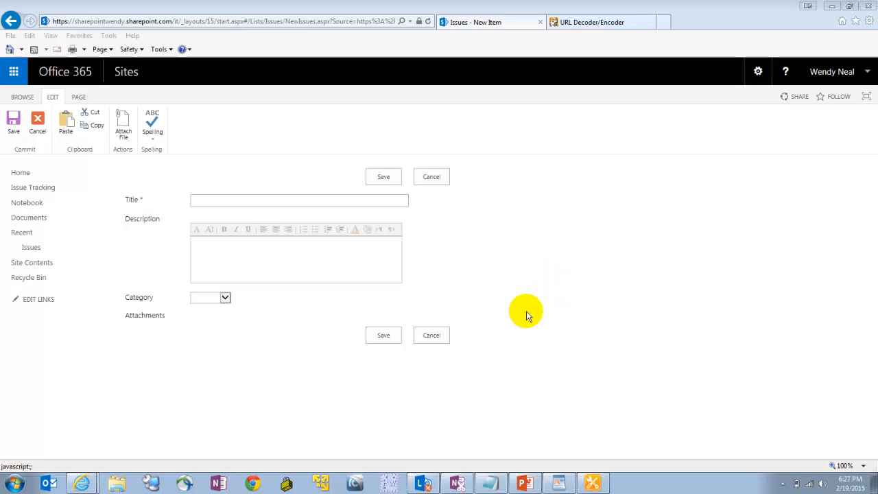
pyautogui.moveTo(19, 342)
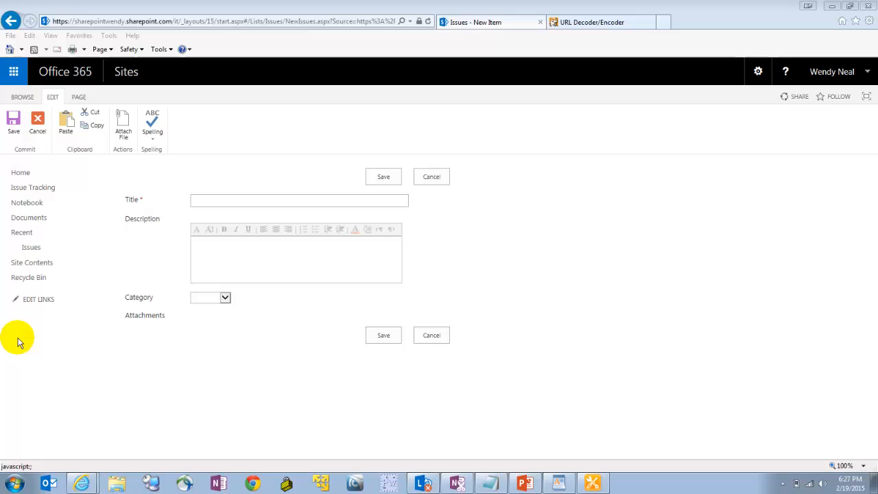
pyautogui.moveTo(37, 348)
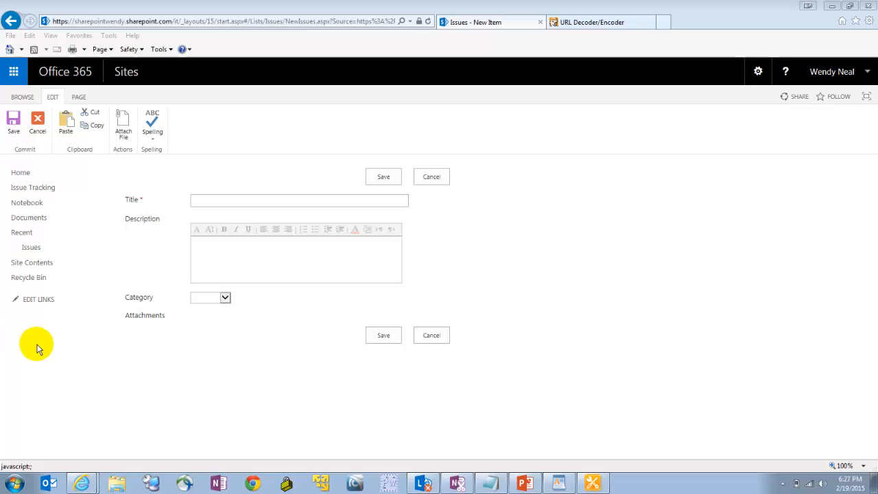
pyautogui.moveTo(31, 262)
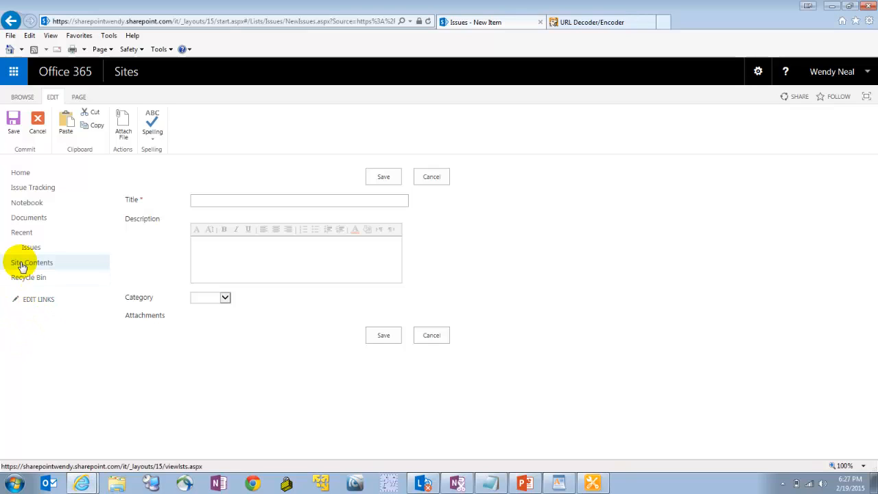
# Step: Reach the Issue Tracking page via Site Contents and Site Pages and review its issue lists
pyautogui.click(31, 264)
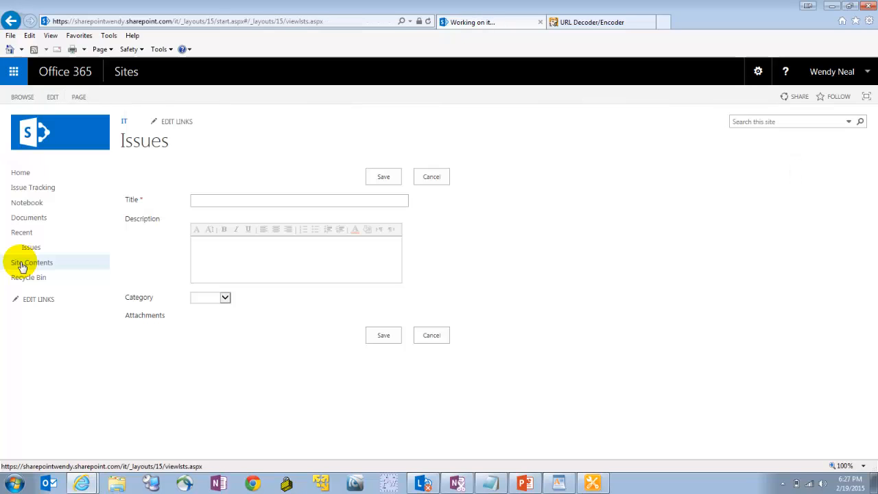
pyautogui.click(32, 262)
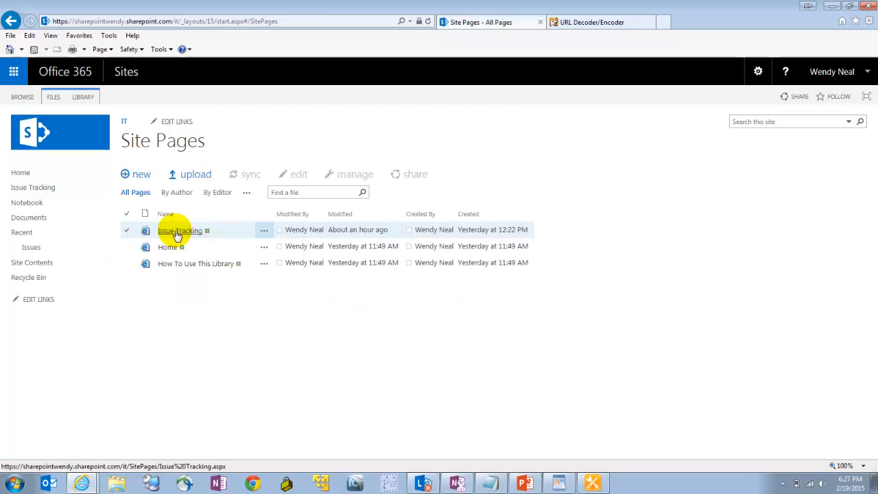
pyautogui.click(179, 230)
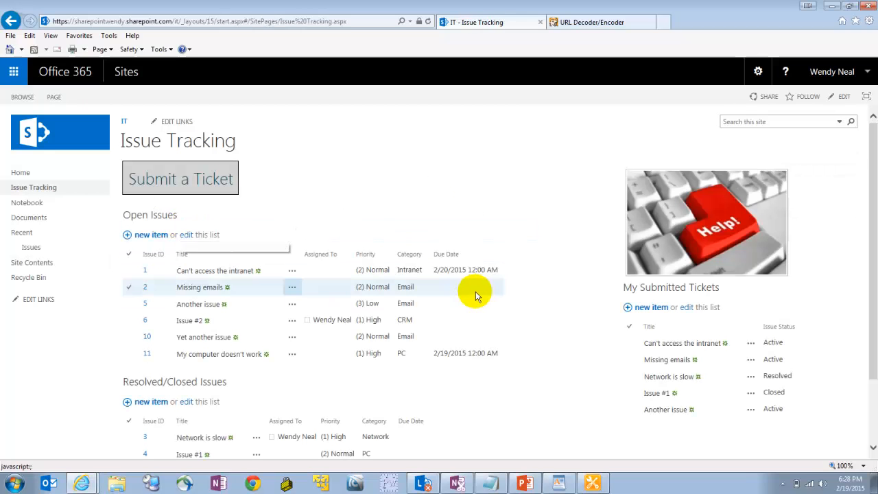
pyautogui.moveTo(332, 213)
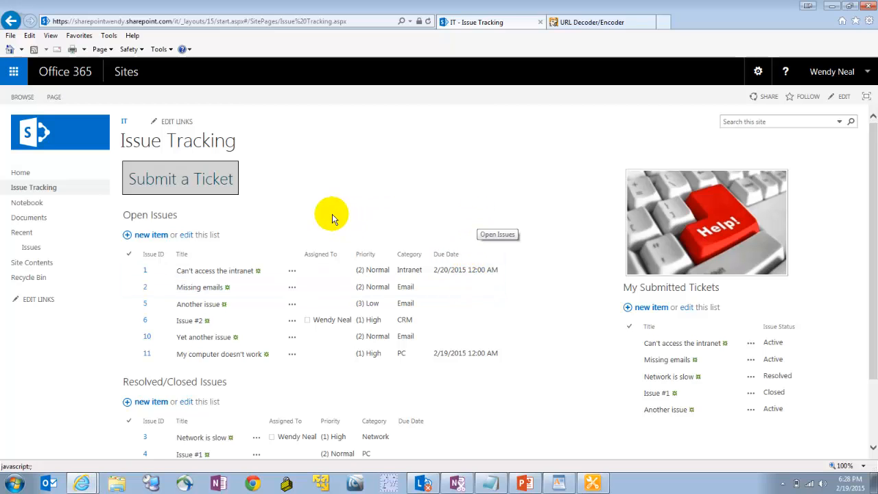
pyautogui.moveTo(285, 198)
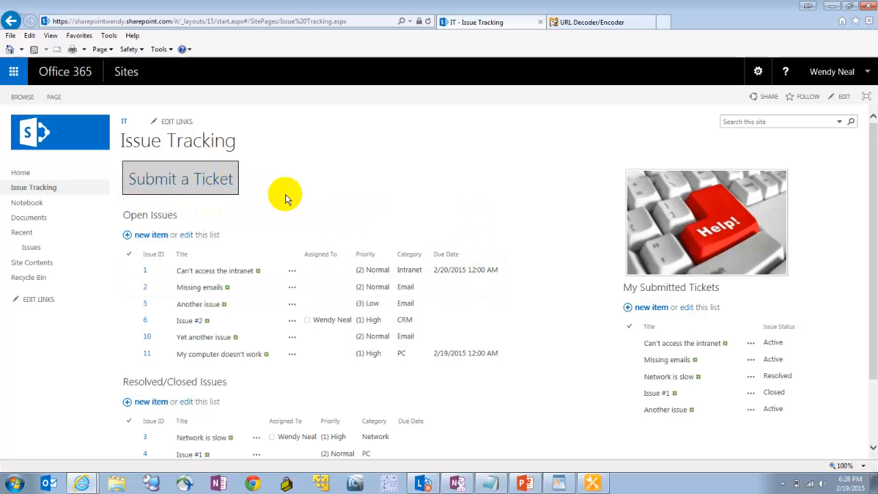
pyautogui.moveTo(679, 277)
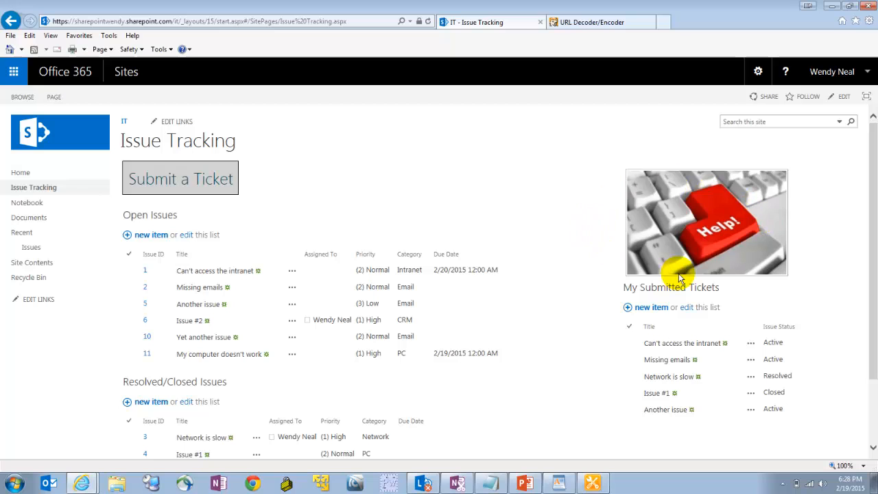
pyautogui.moveTo(288, 209)
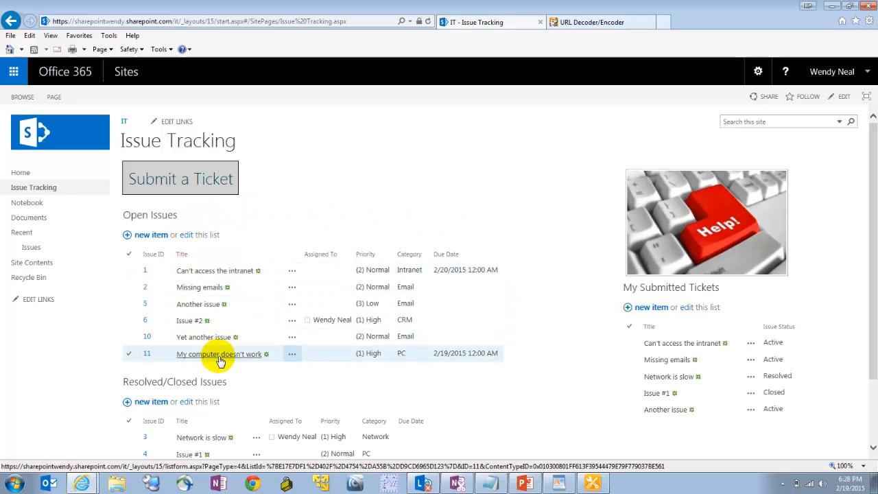
pyautogui.scroll(-3)
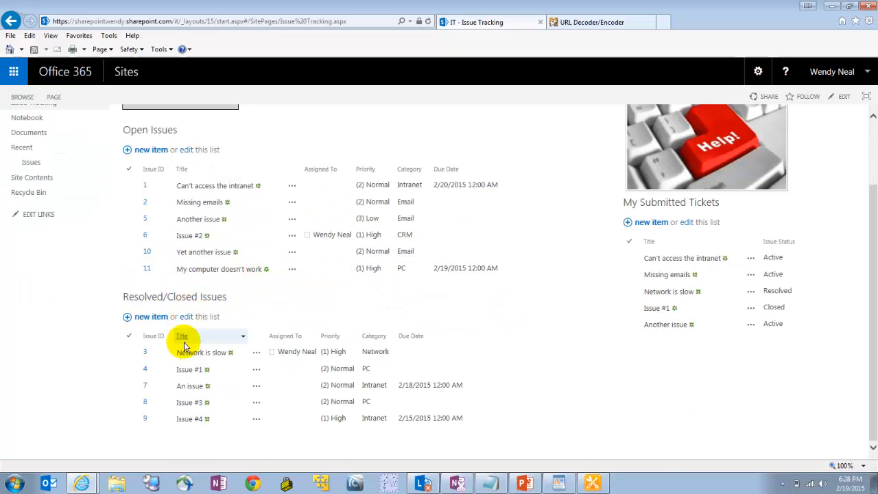
pyautogui.scroll(3)
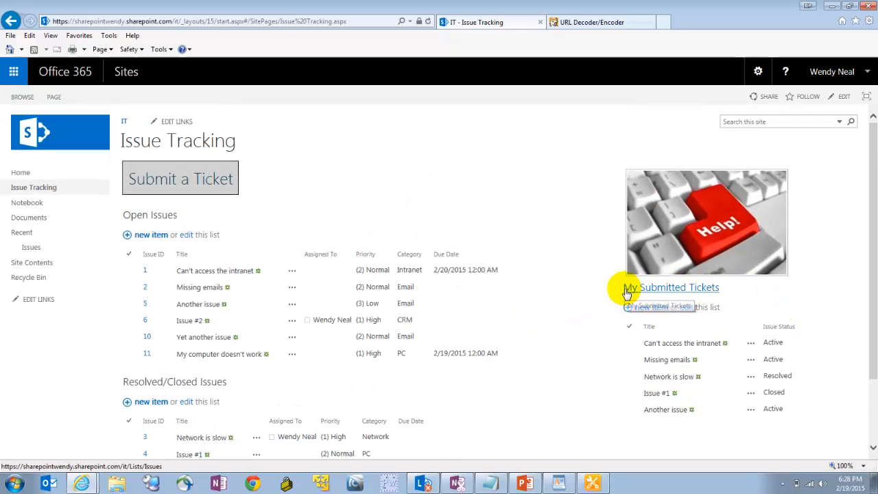
pyautogui.moveTo(733, 409)
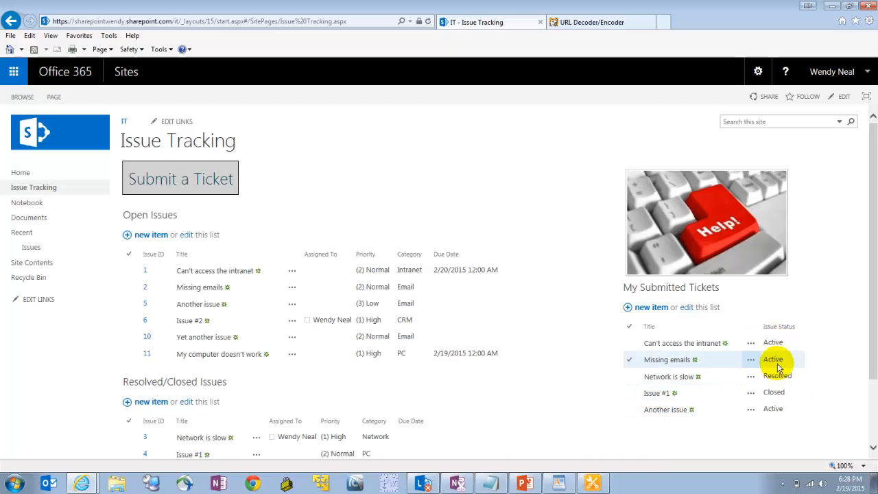
# Step: Put the Issue Tracking page in edit mode and glance at a list web part's settings
pyautogui.click(53, 96)
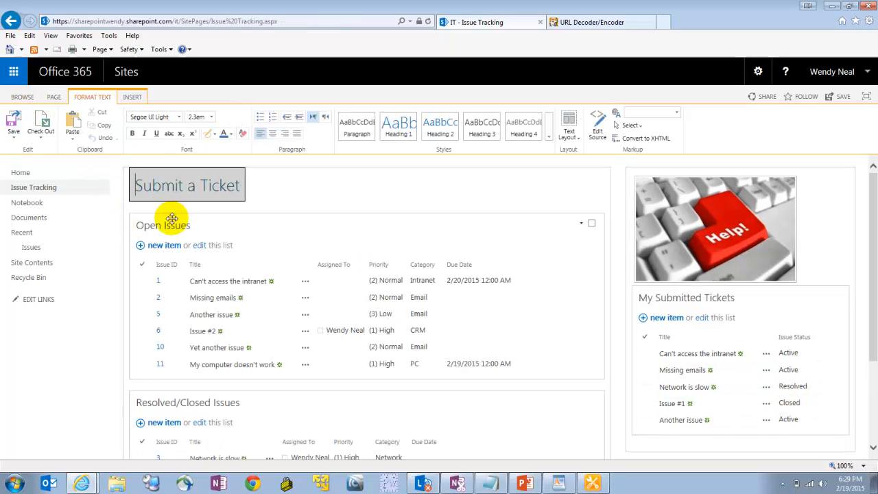
pyautogui.click(683, 371)
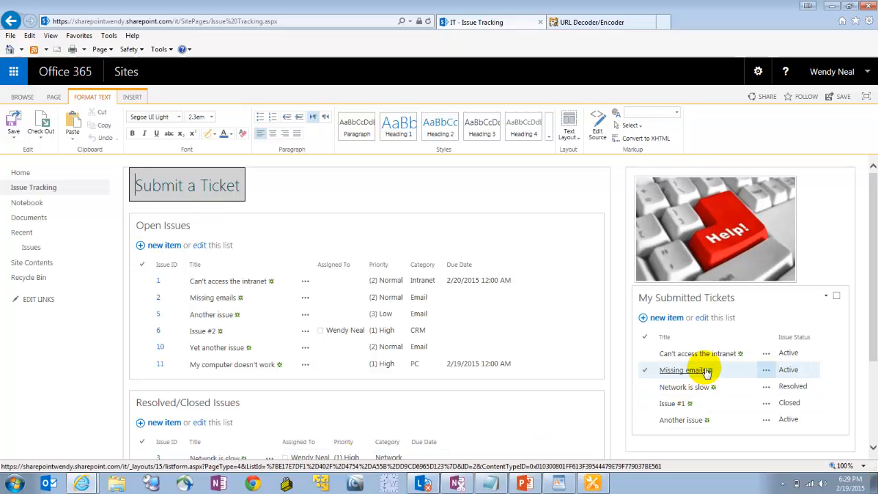
pyautogui.click(590, 225)
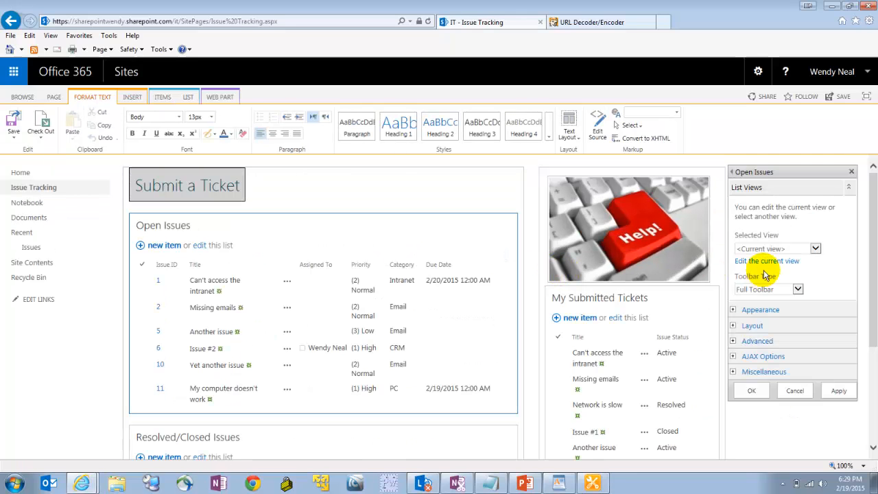
pyautogui.click(815, 248)
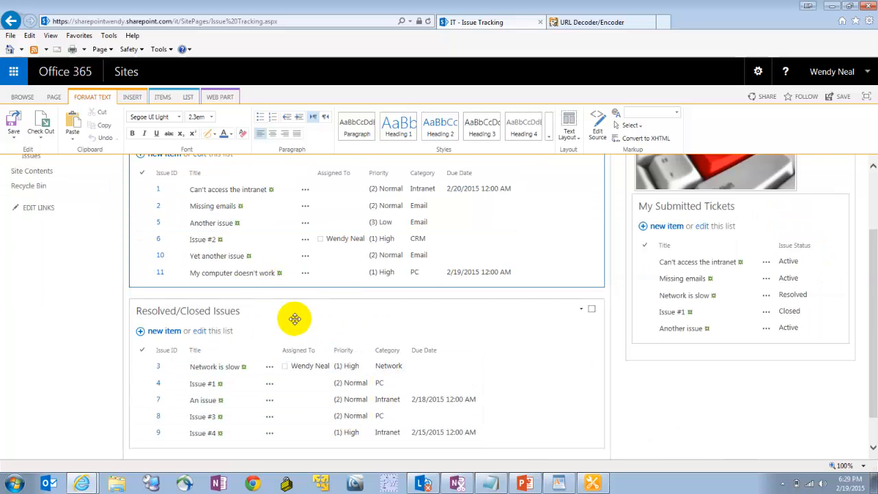
pyautogui.scroll(3)
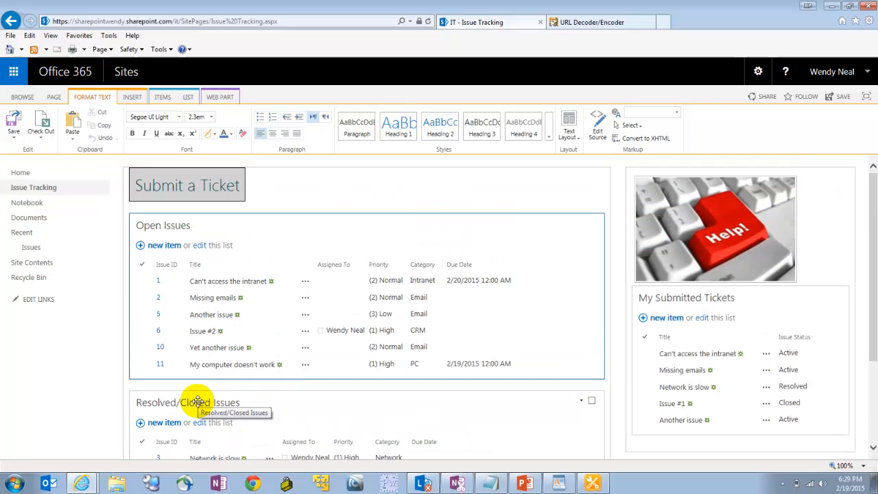
pyautogui.moveTo(804, 321)
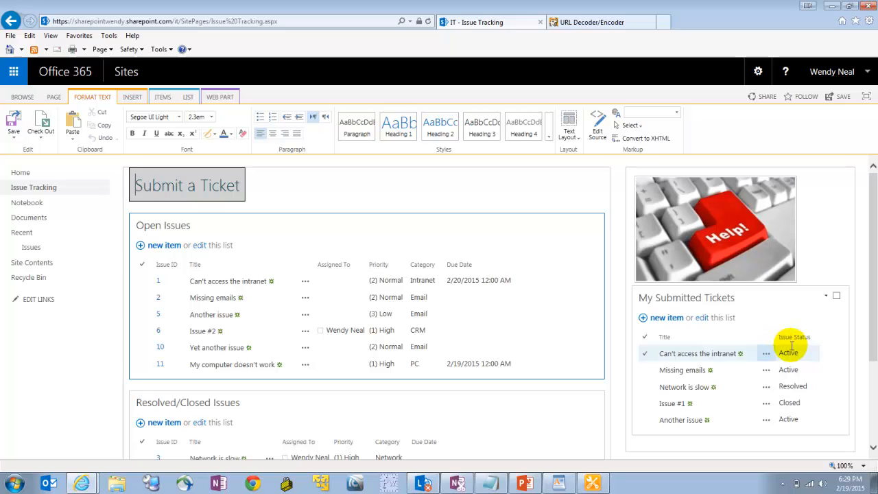
pyautogui.moveTo(739, 370)
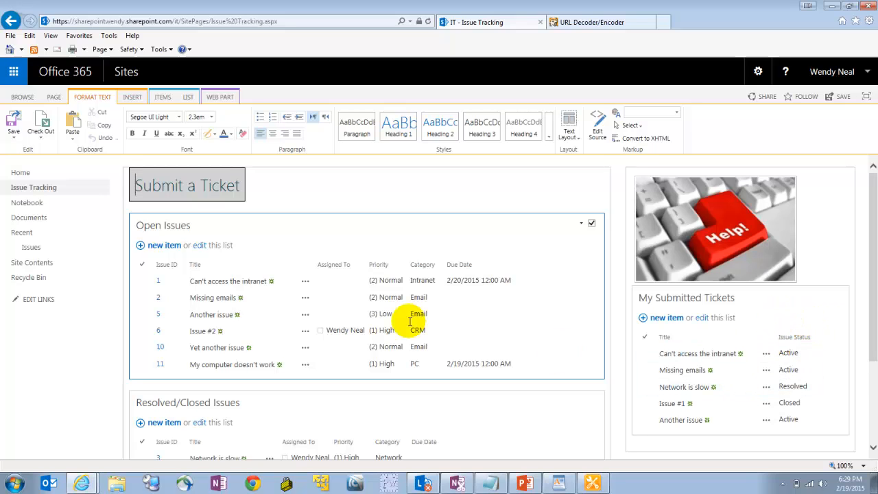
# Step: Review the Submit a Ticket link's href Source parameter in Edit Source, then save the page
pyautogui.click(187, 185)
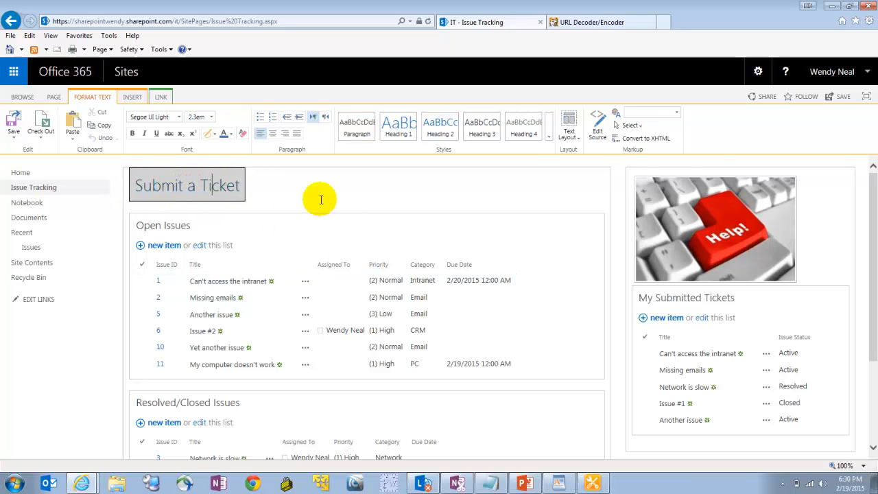
pyautogui.moveTo(597, 124)
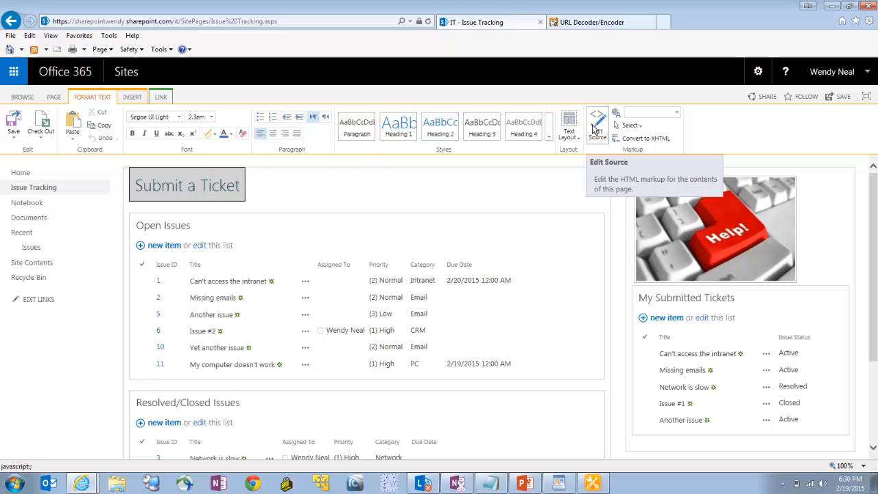
pyautogui.click(596, 116)
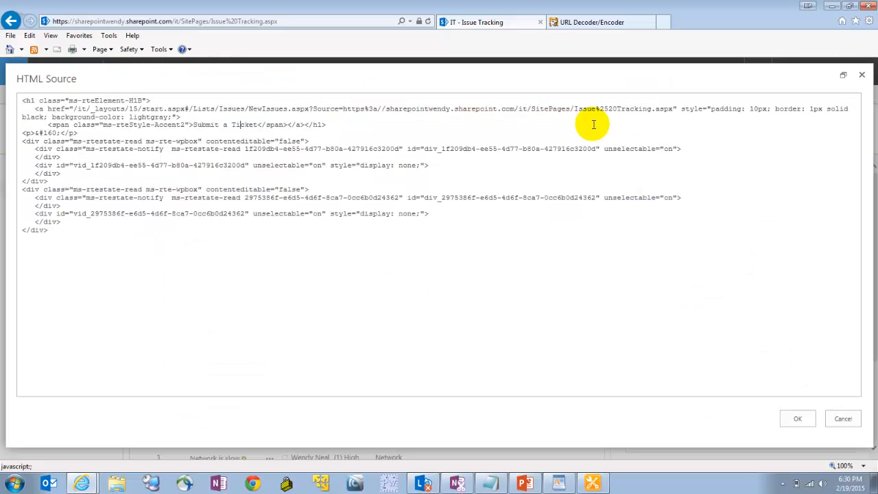
pyautogui.moveTo(680, 109); pyautogui.dragTo(181, 117)
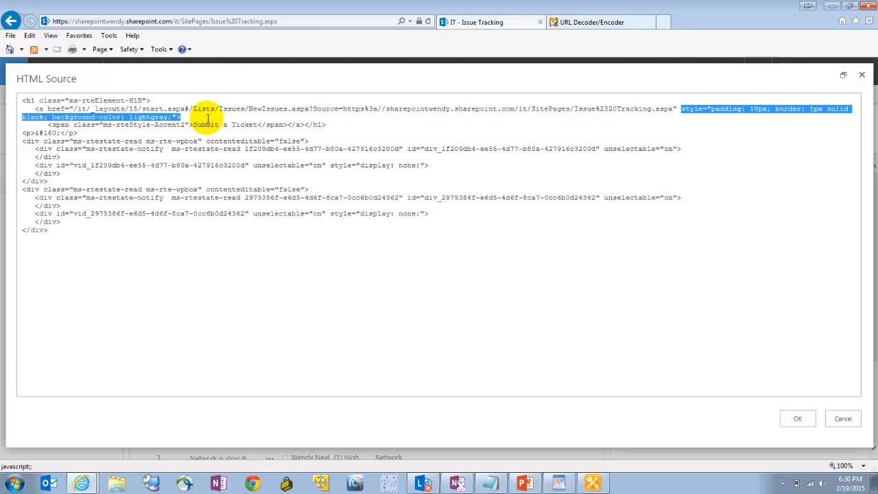
pyautogui.click(798, 419)
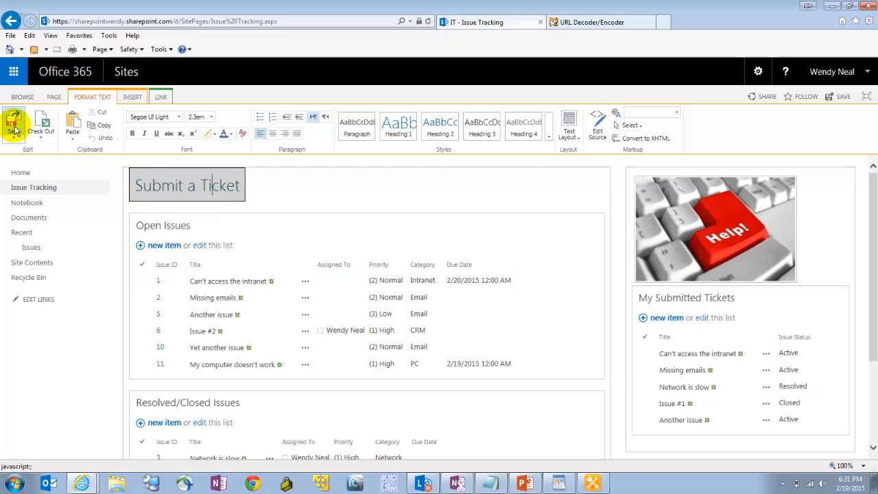
pyautogui.click(13, 124)
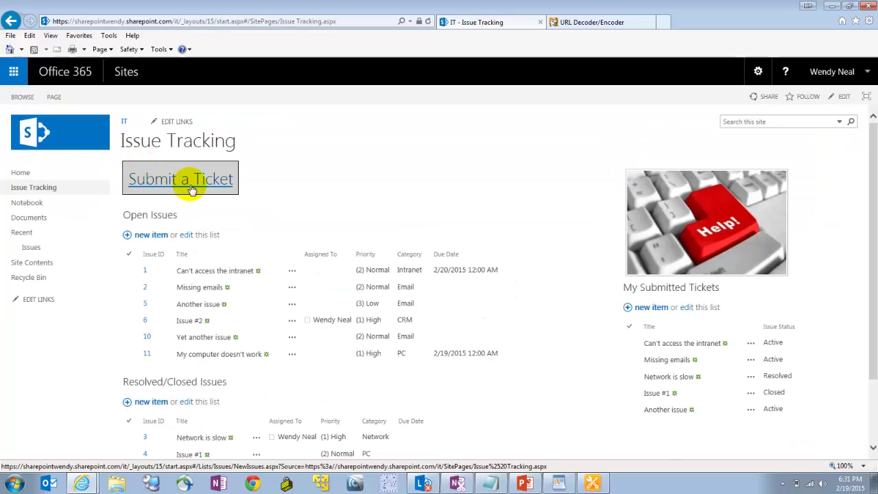
pyautogui.click(181, 178)
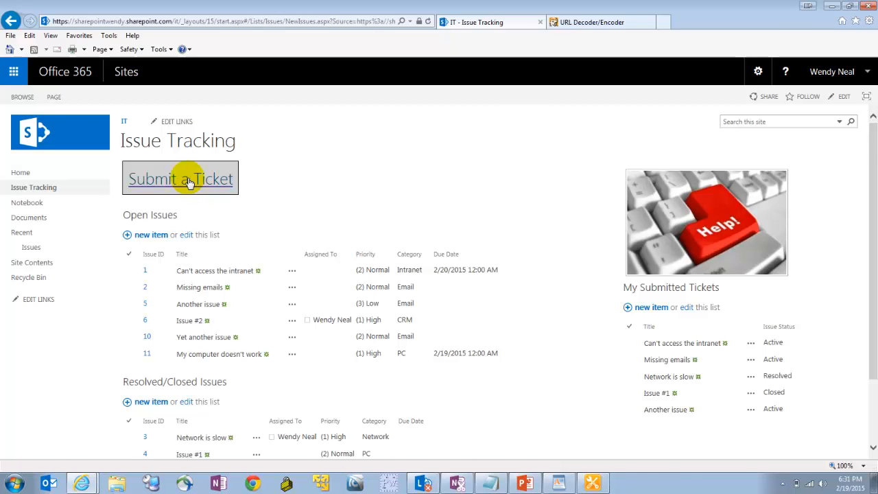
pyautogui.click(180, 179)
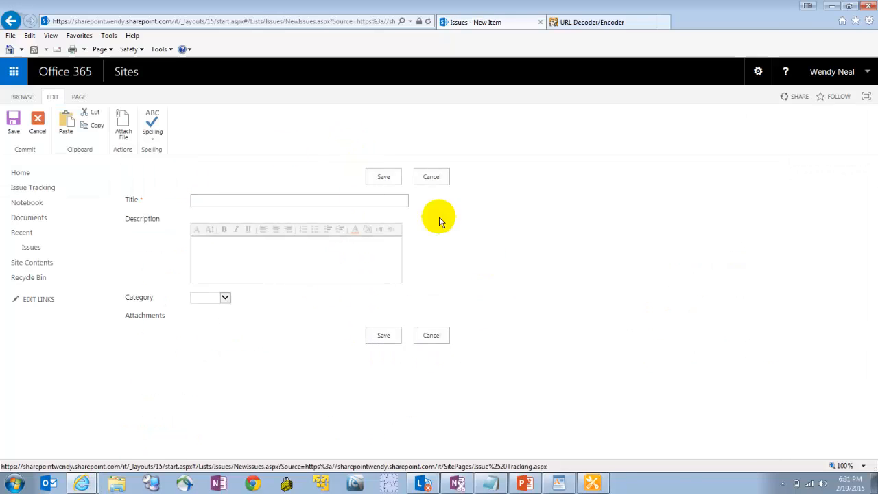
pyautogui.write('My new issu')
pyautogui.click(296, 259)
pyautogui.write('d')
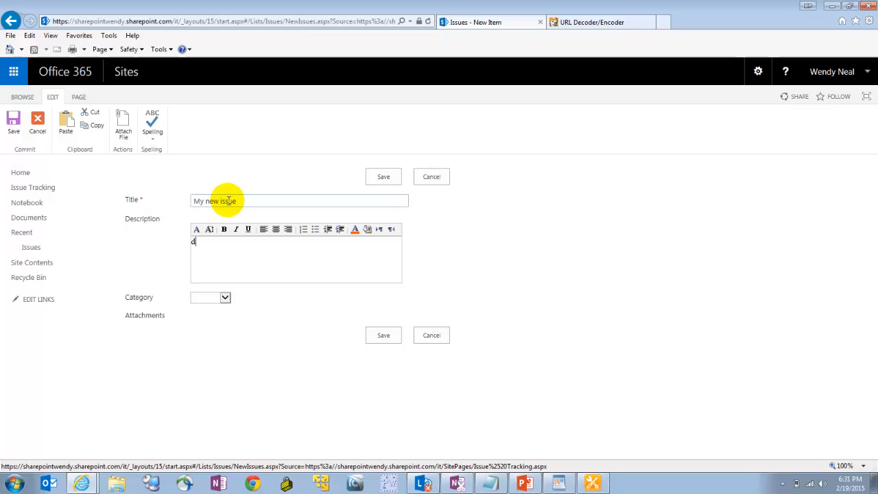
pyautogui.write('escription')
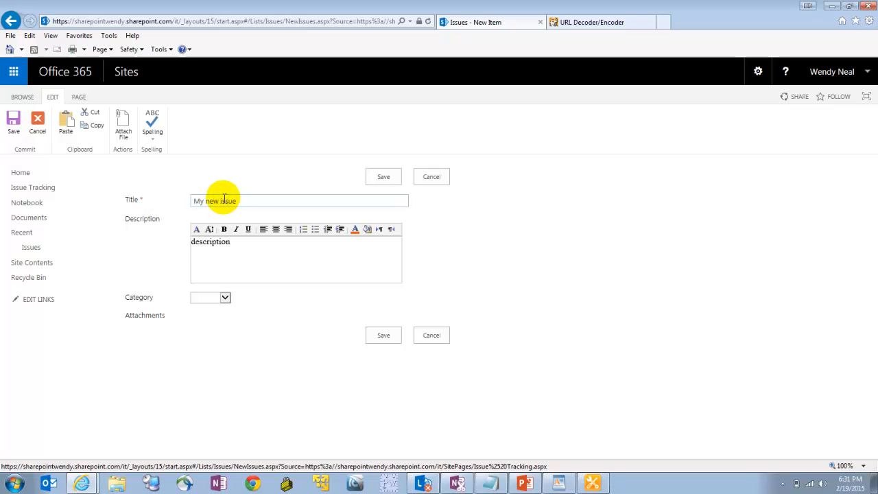
pyautogui.click(225, 297)
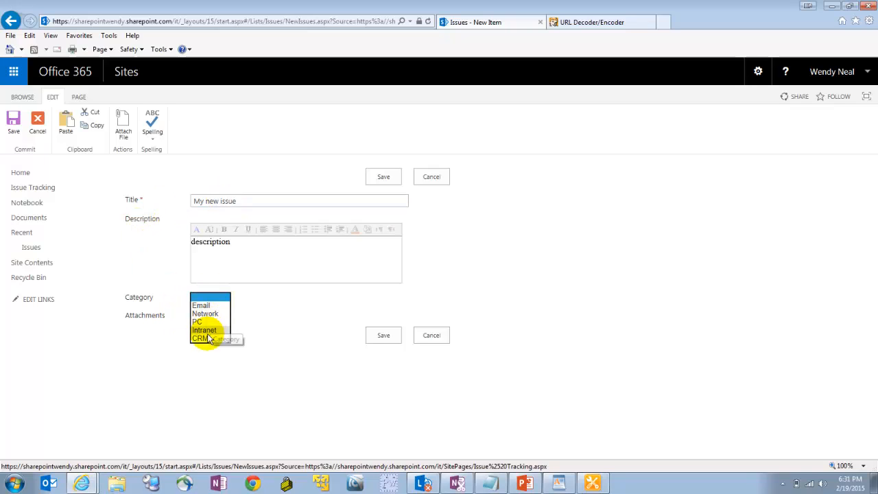
pyautogui.click(201, 338)
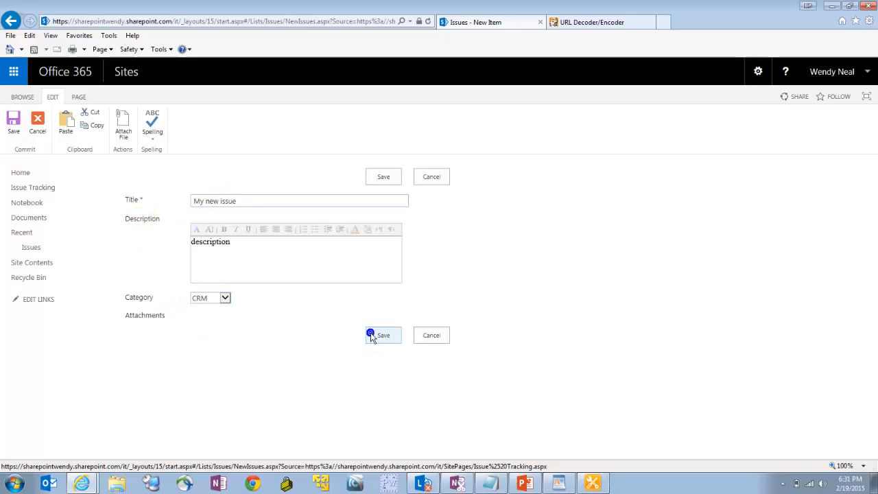
pyautogui.click(383, 335)
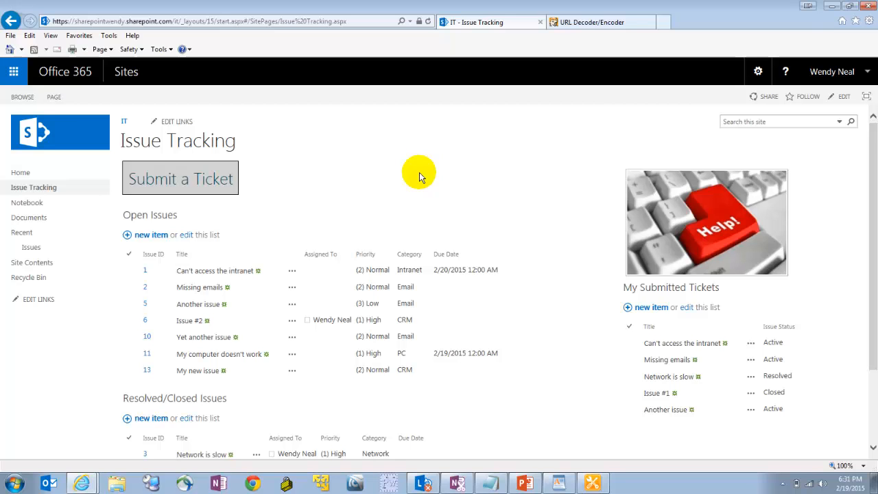
pyautogui.moveTo(30, 247)
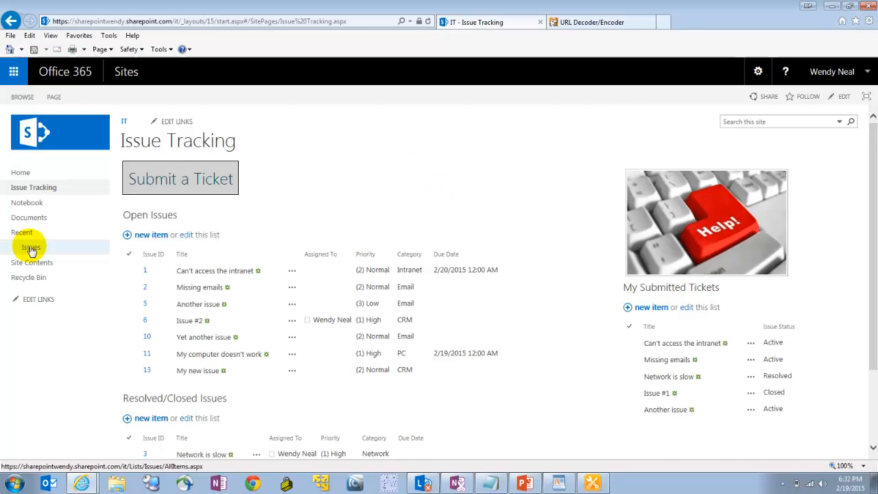
# Step: Open the Issues list and start a new item to get the blank trimmed form
pyautogui.click(31, 247)
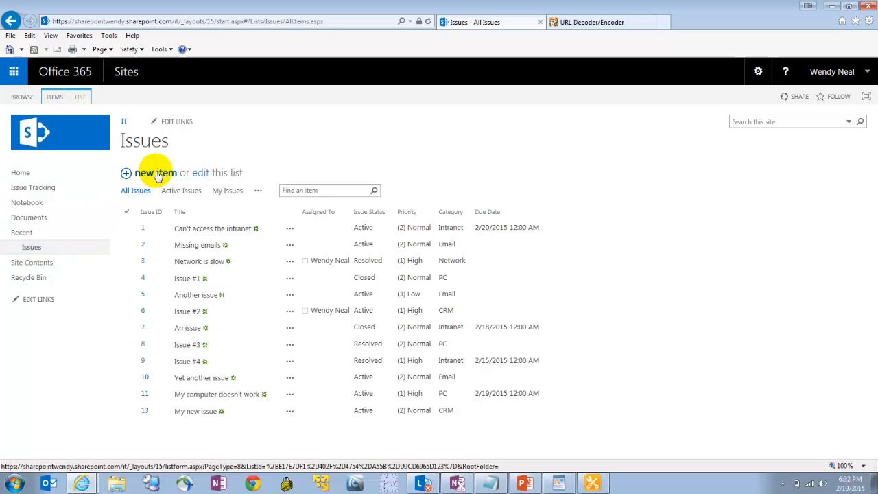
pyautogui.click(154, 173)
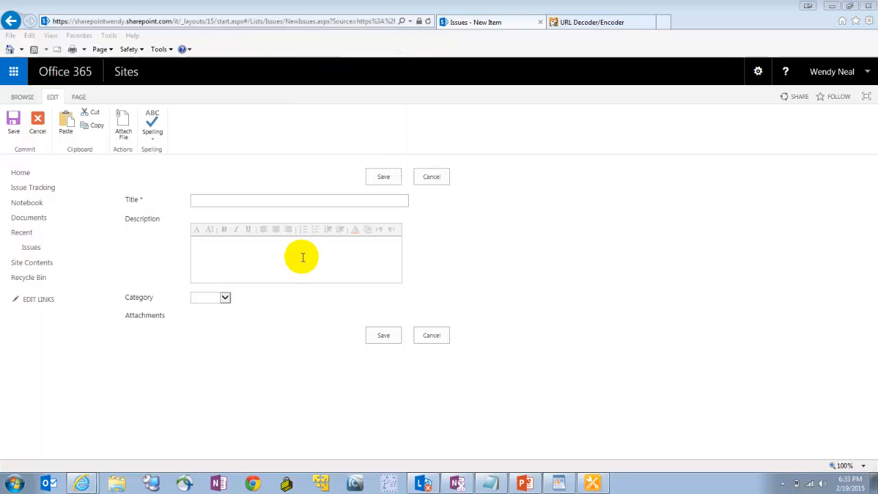
# Step: Paste the form address, trim it to end at AllItems.aspx and select the Source= part to its end
pyautogui.rightClick(308, 198)
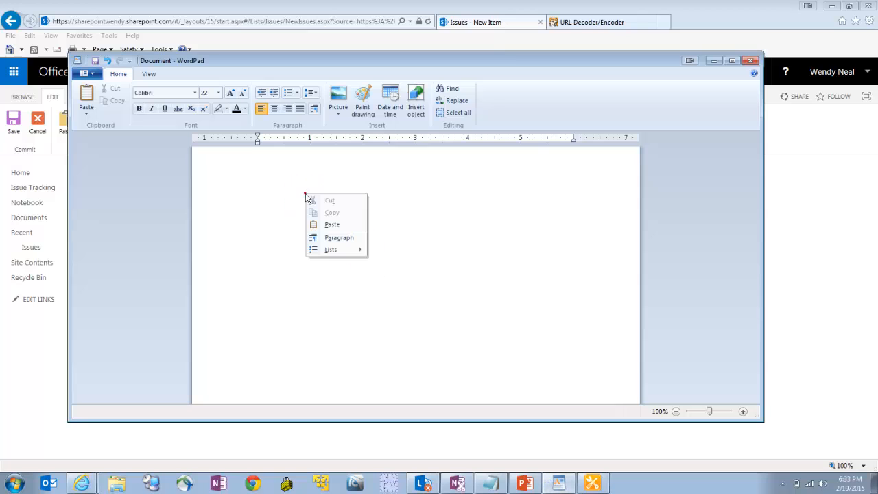
pyautogui.click(332, 225)
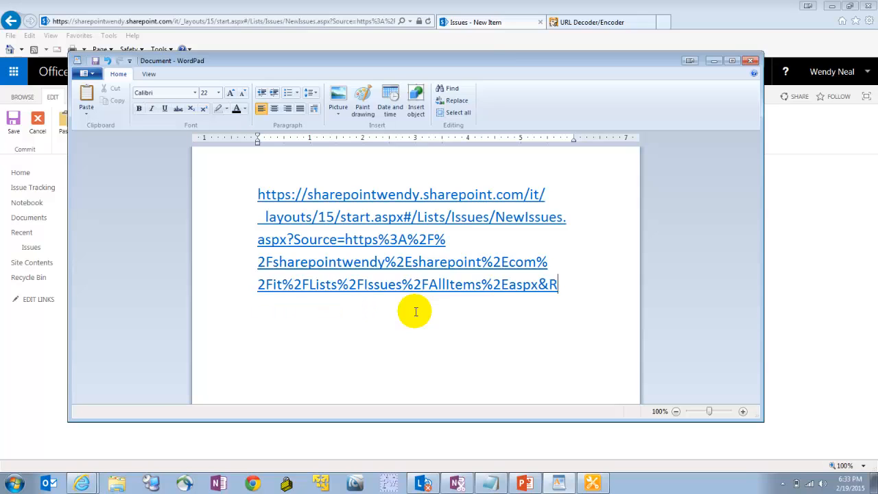
pyautogui.press('Backspace')
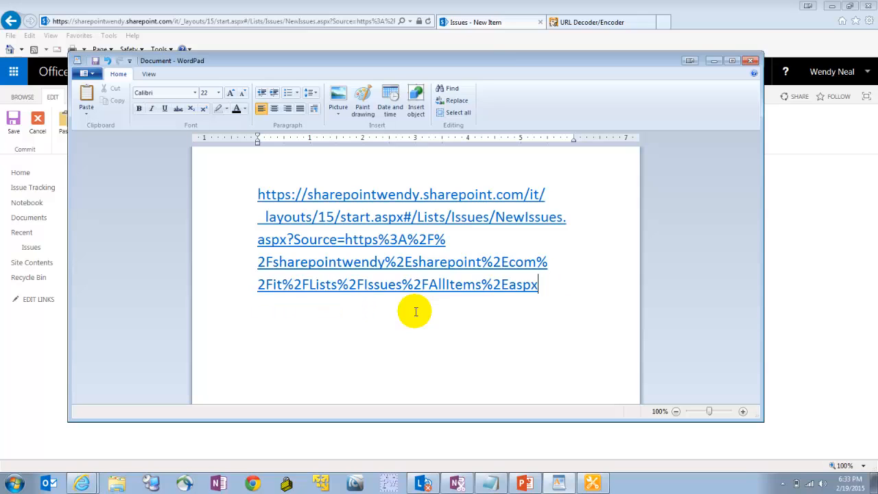
pyautogui.moveTo(258, 261); pyautogui.dragTo(543, 284)
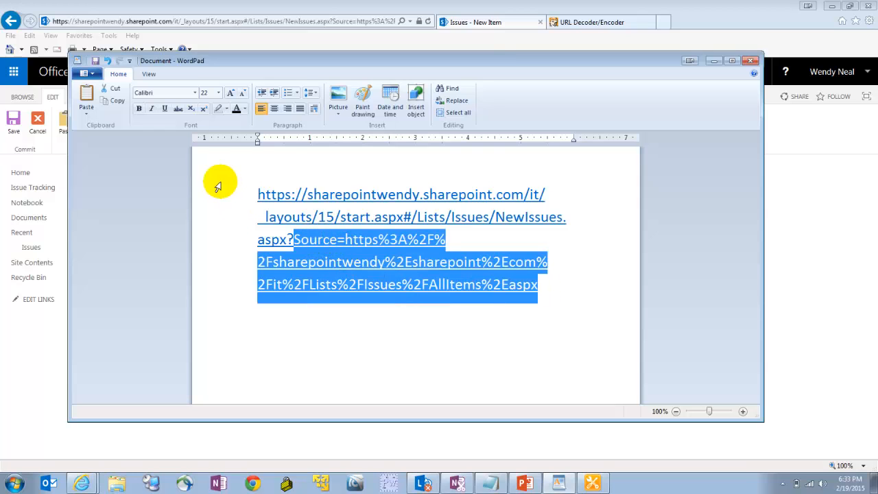
pyautogui.moveTo(287, 305)
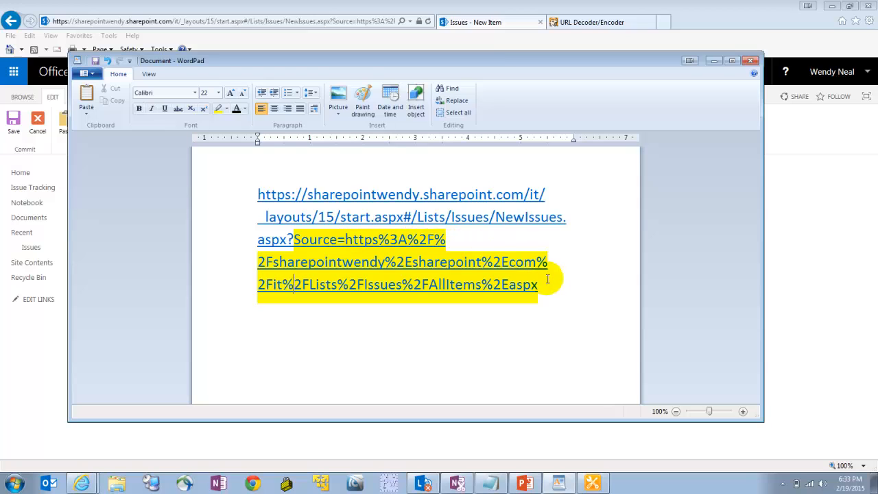
pyautogui.moveTo(393, 304)
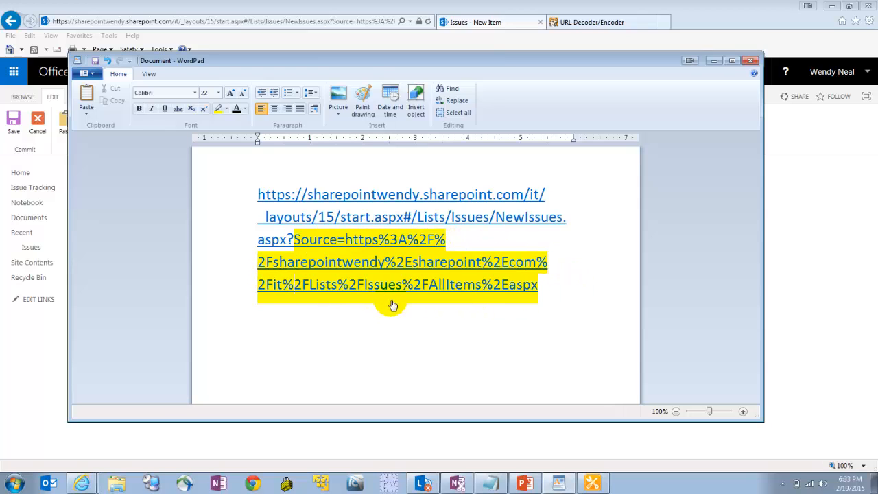
pyautogui.moveTo(384, 324)
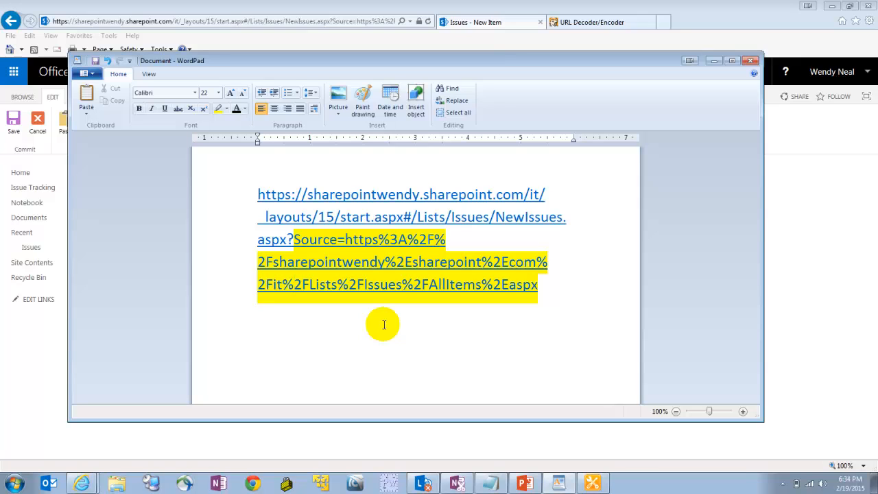
pyautogui.moveTo(421, 310)
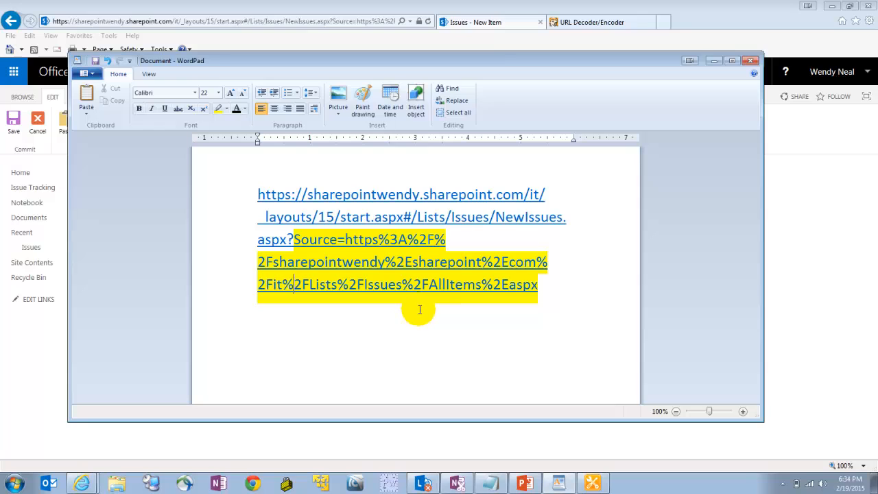
pyautogui.moveTo(323, 244)
pyautogui.write('.')
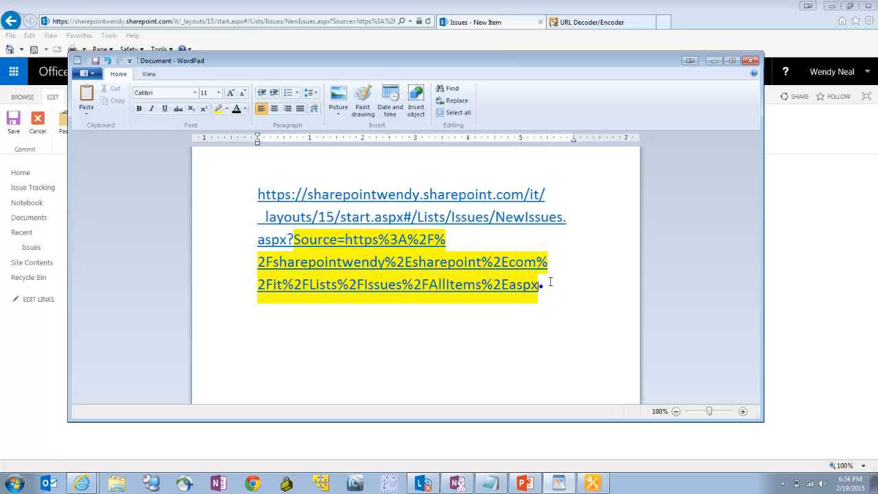
pyautogui.moveTo(558, 56)
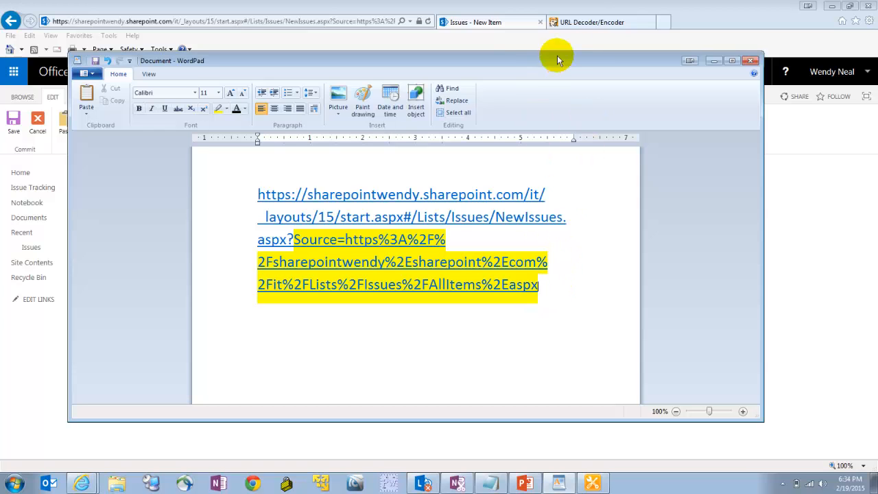
# Step: Encode the Issue Tracking page address on the URL Decoder/Encoder page and select the percent-encoded result
pyautogui.click(591, 22)
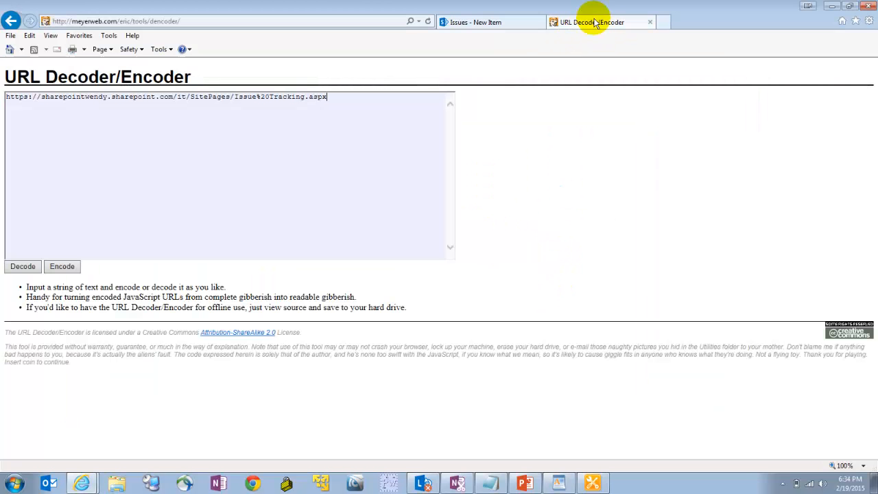
pyautogui.moveTo(346, 42)
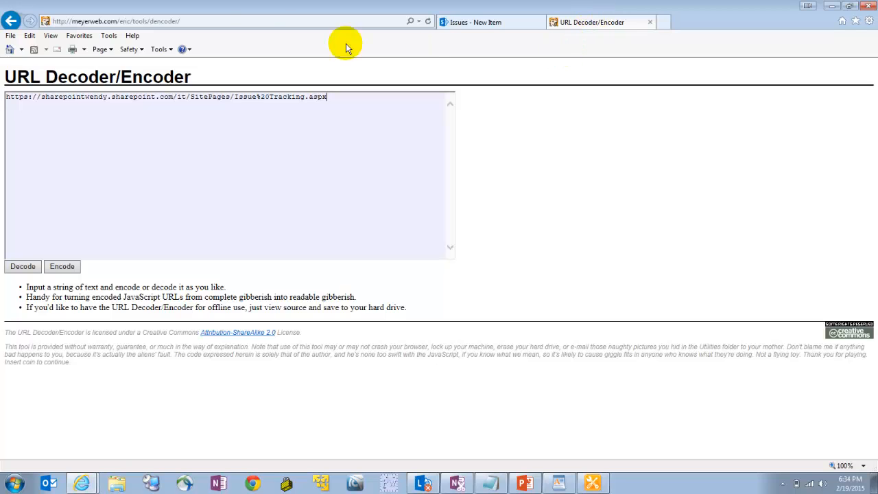
pyautogui.moveTo(340, 141)
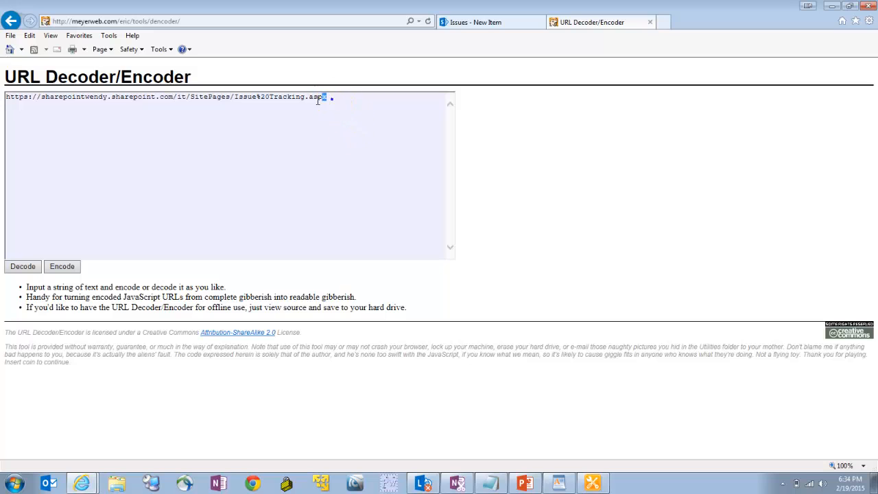
pyautogui.tripleClick(165, 96)
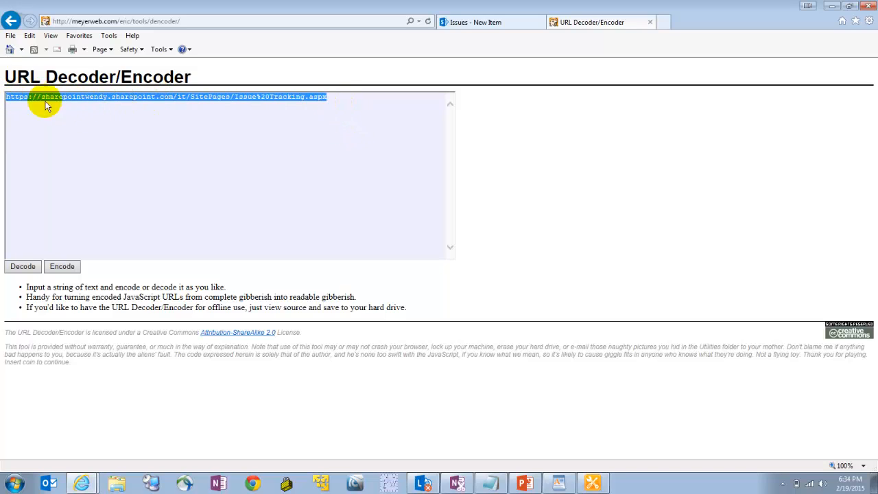
pyautogui.click(236, 96)
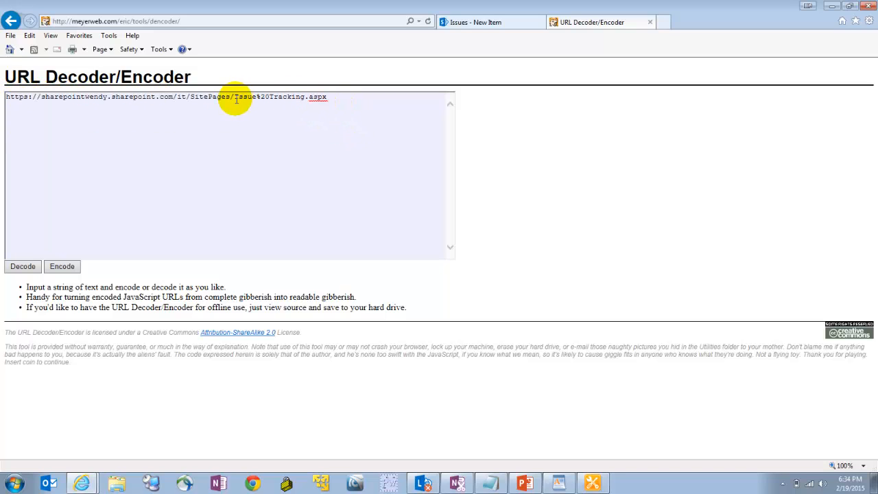
pyautogui.moveTo(235, 96); pyautogui.dragTo(328, 97)
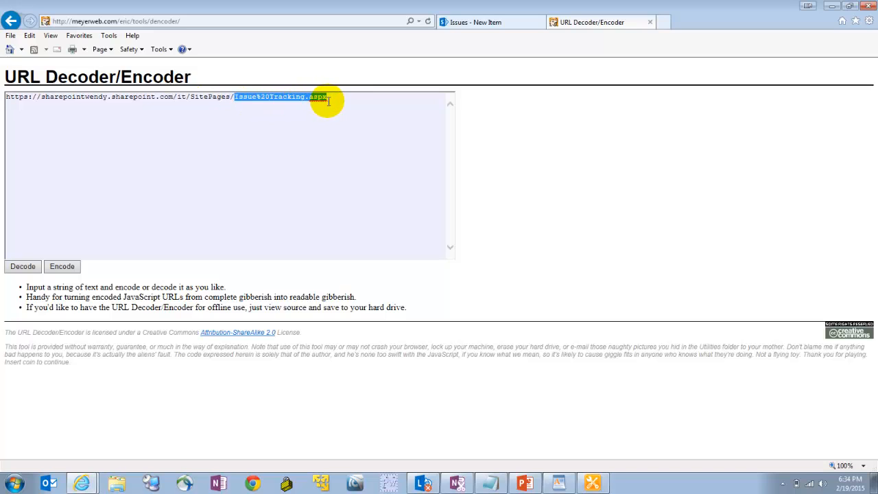
pyautogui.click(316, 96)
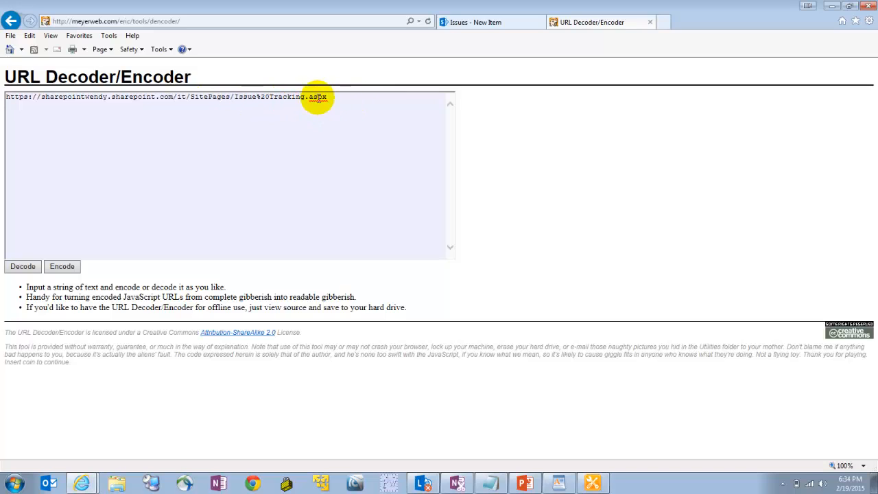
pyautogui.moveTo(62, 266)
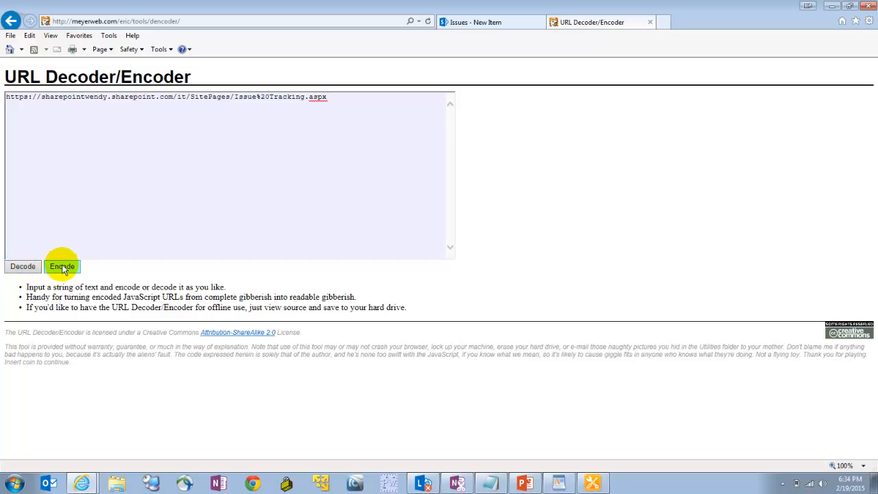
pyautogui.click(62, 266)
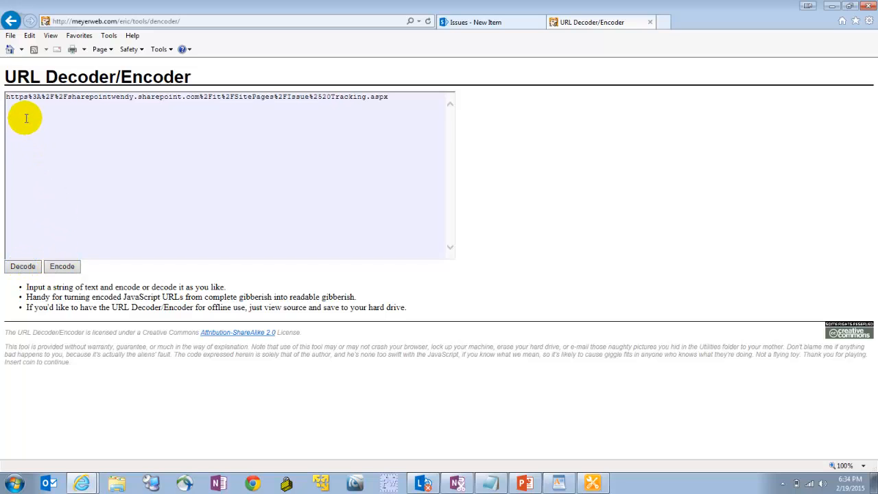
pyautogui.moveTo(393, 96)
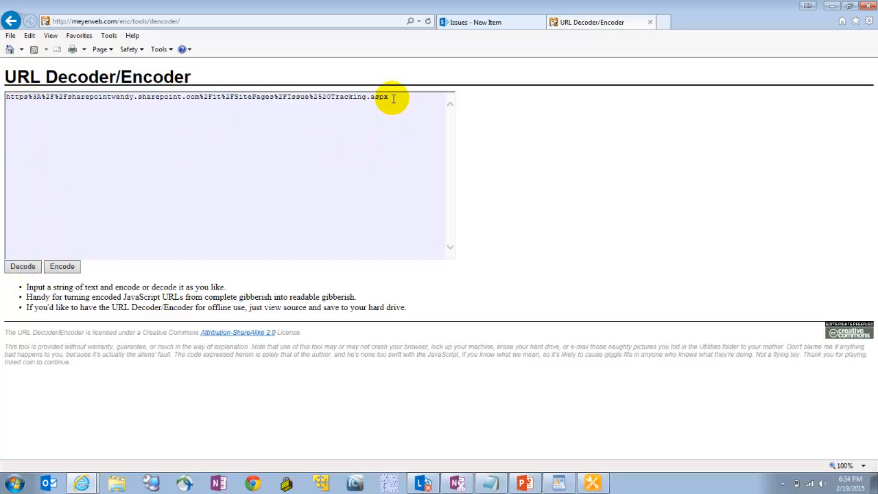
pyautogui.rightClick(82, 102)
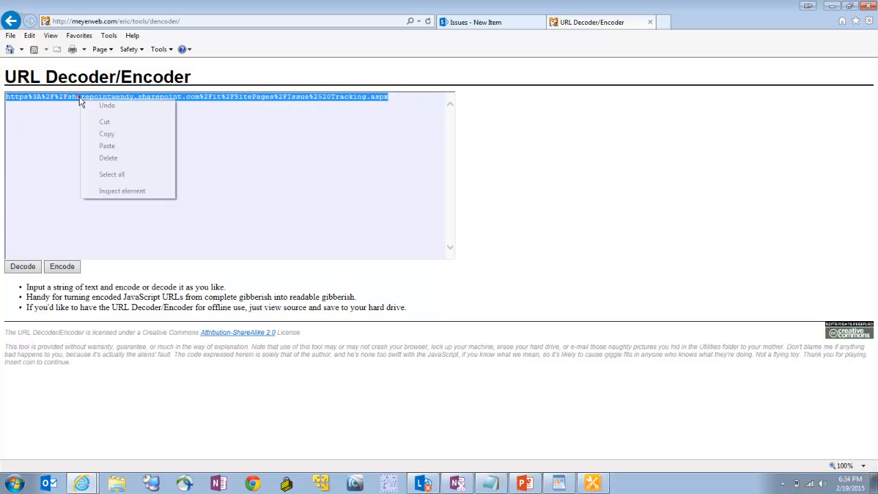
# Step: Copy the encoded Issue Tracking address and paste it over the old Source= return URL in WordPad
pyautogui.click(558, 483)
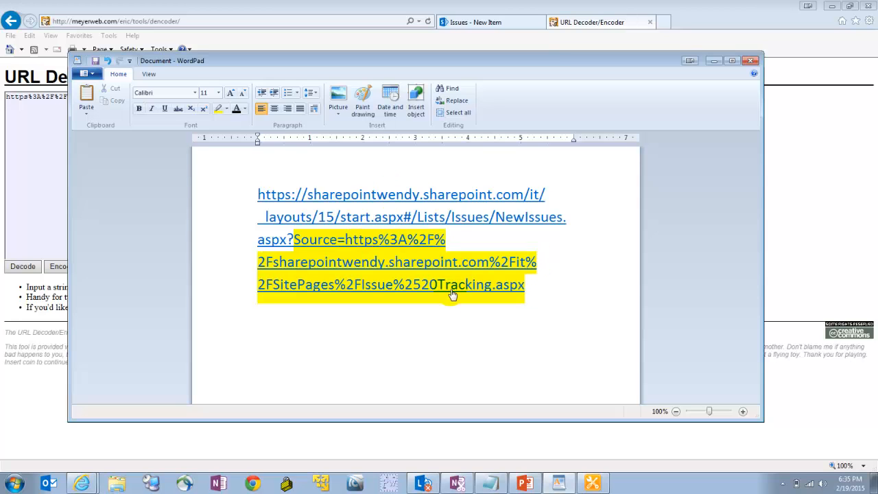
pyautogui.moveTo(296, 284)
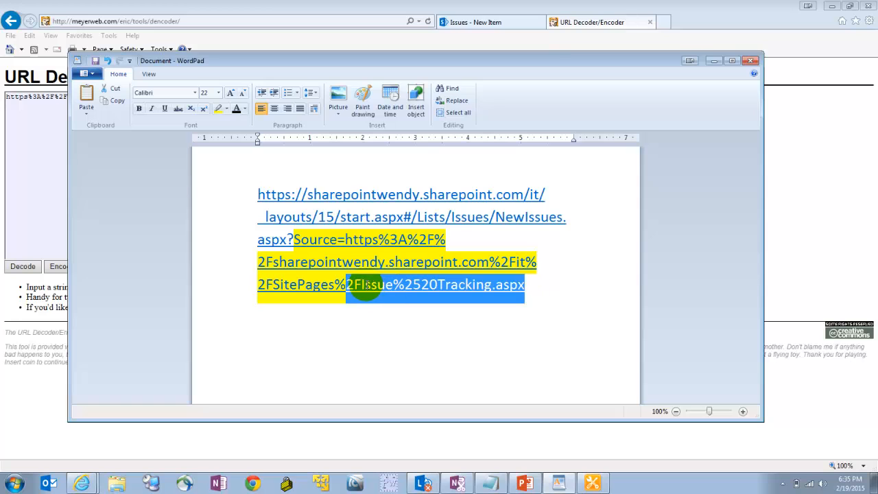
pyautogui.click(546, 284)
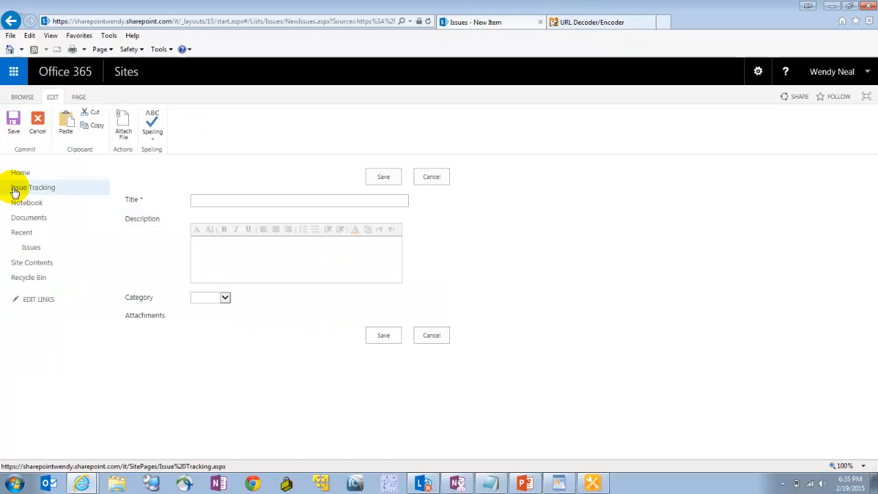
# Step: Return to the Issue Tracking page in edit mode and show the Submit a Ticket link's settings
pyautogui.click(33, 187)
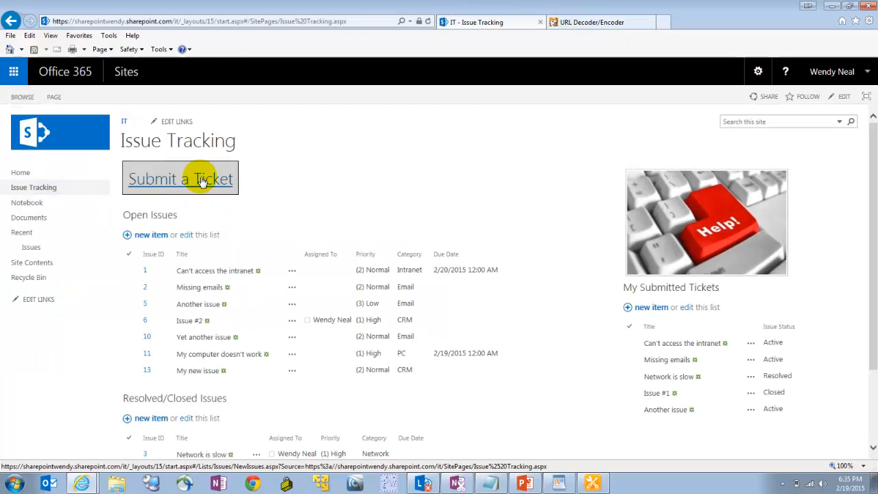
pyautogui.click(54, 96)
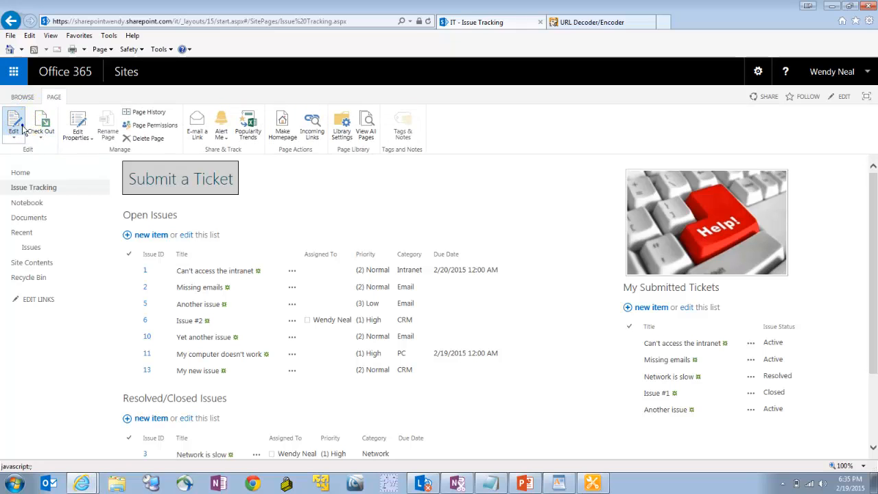
pyautogui.click(14, 126)
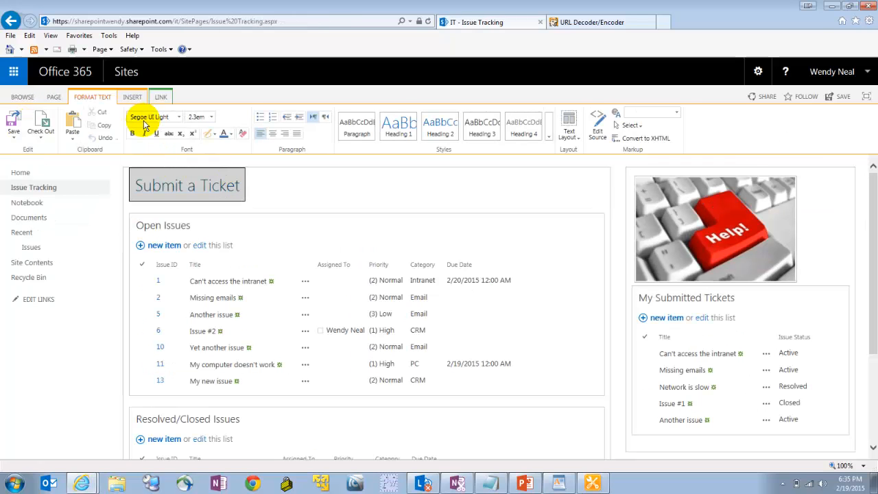
pyautogui.click(161, 96)
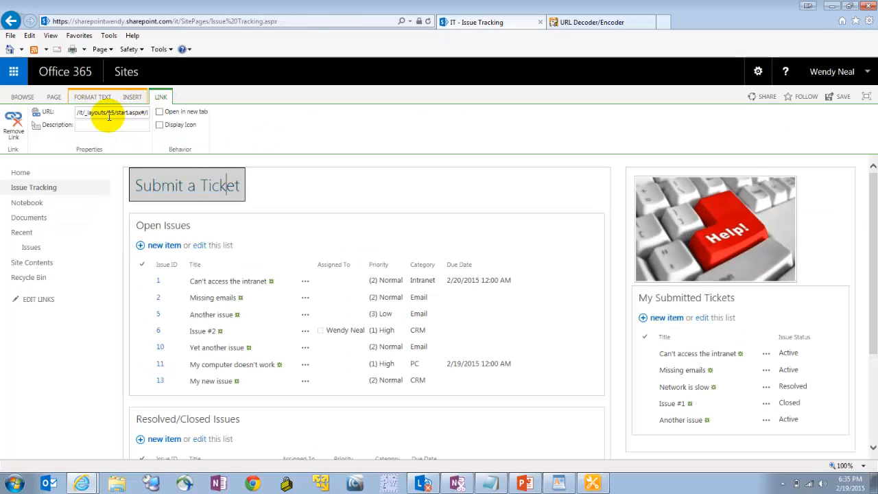